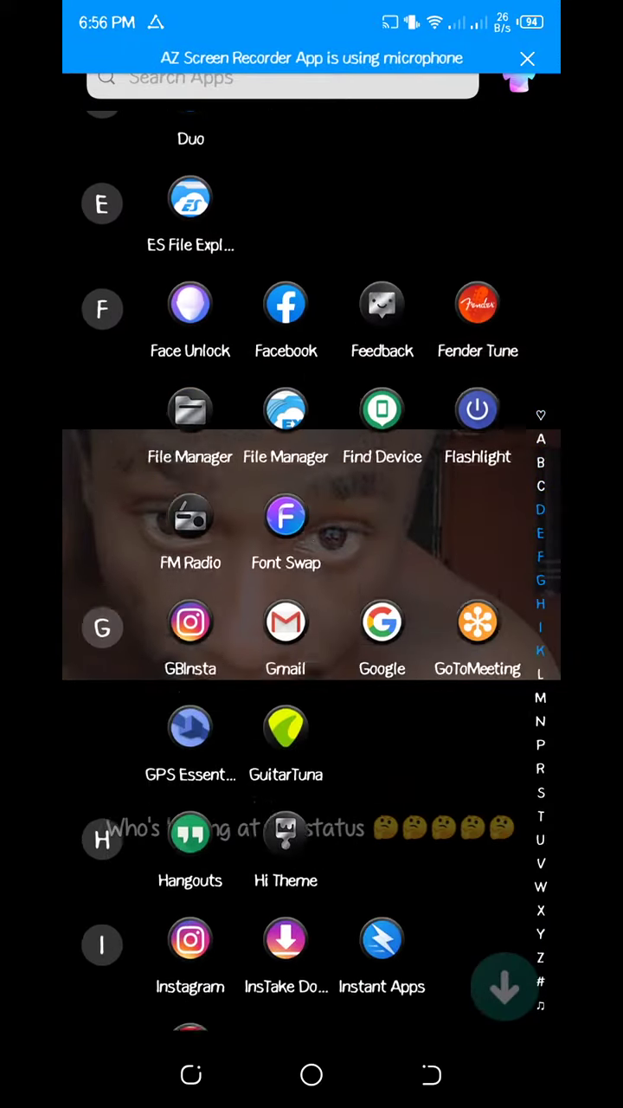
- Search the store for 'gps es' and open the GPS Essentials listing from the suggestions
scroll(down, 3)
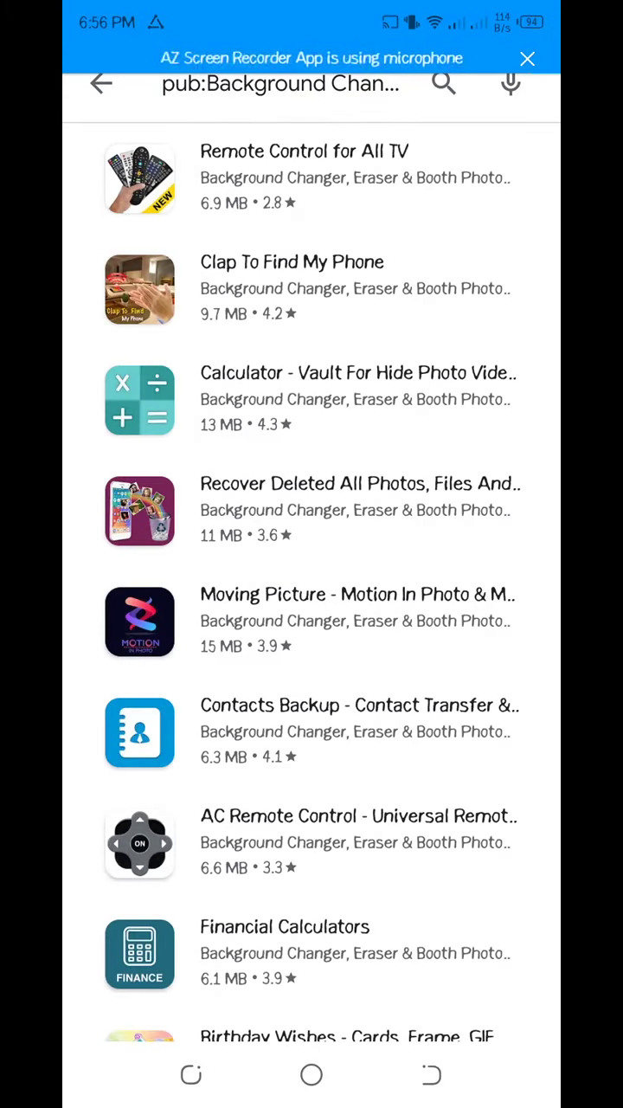
click(294, 83)
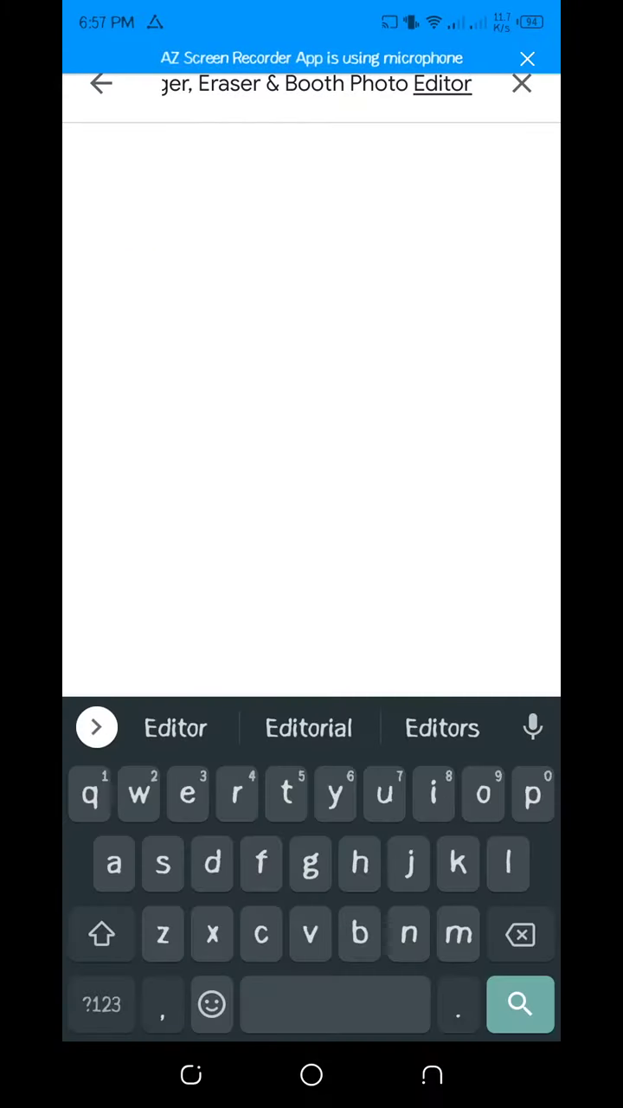
text(g)
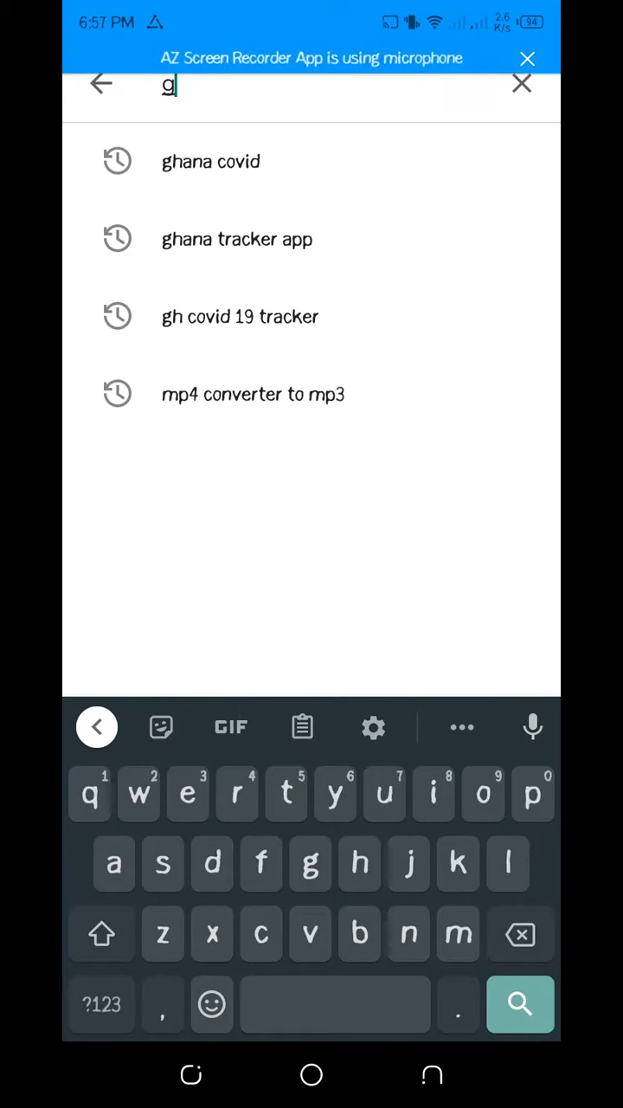
text(ps)
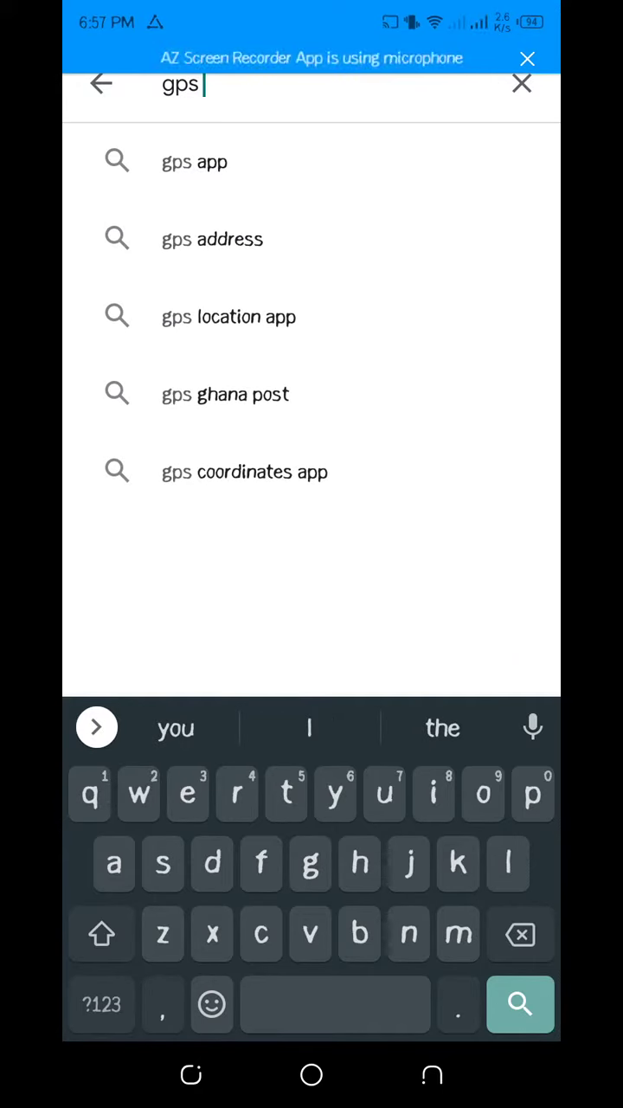
text(es)
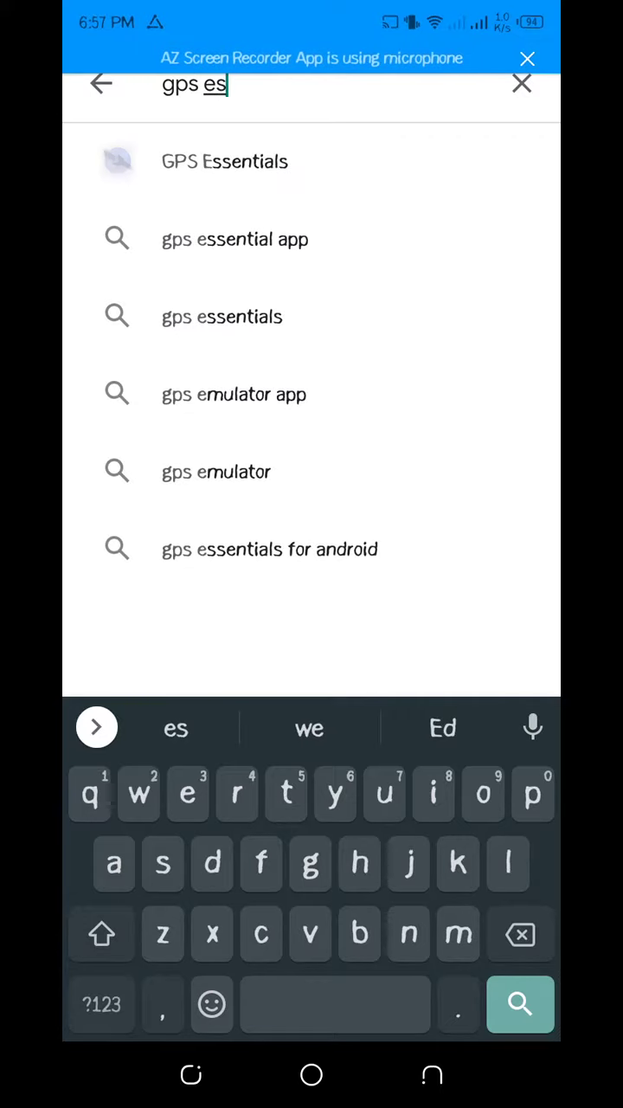
click(225, 161)
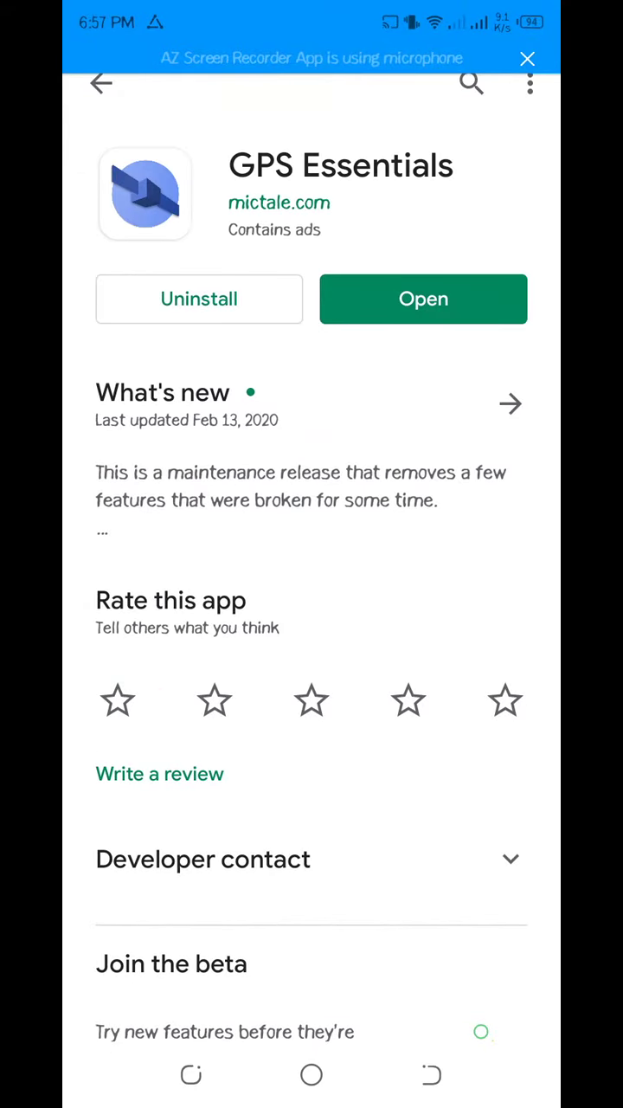
- Launch the installed GPS Essentials app from its store page
click(422, 298)
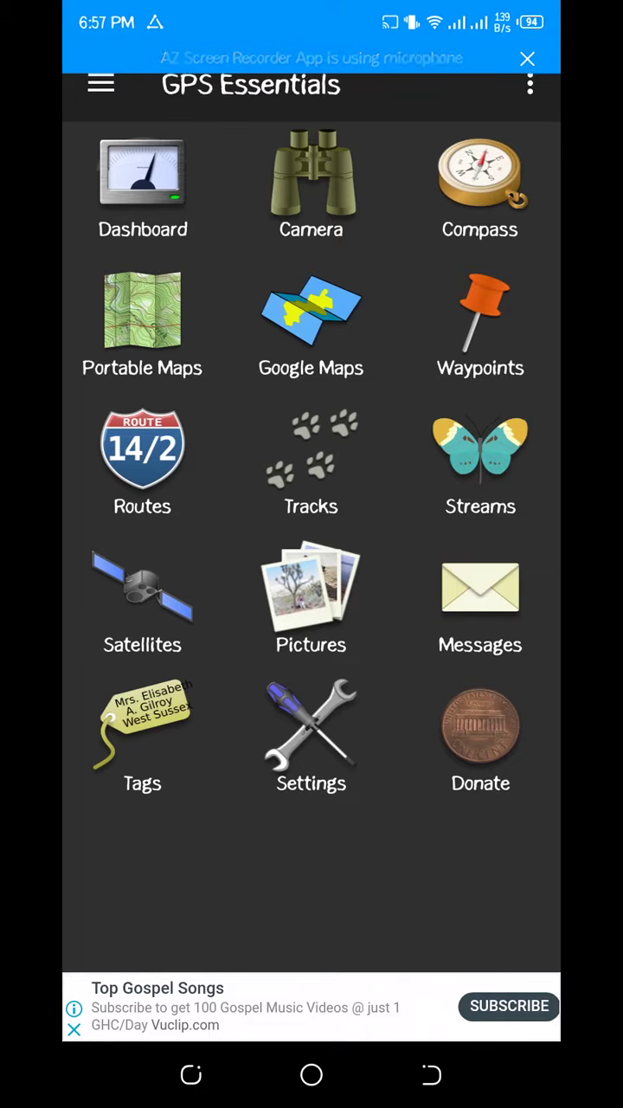
- Open the Dashboard and toggle Longitude in its list of selectable values
click(141, 182)
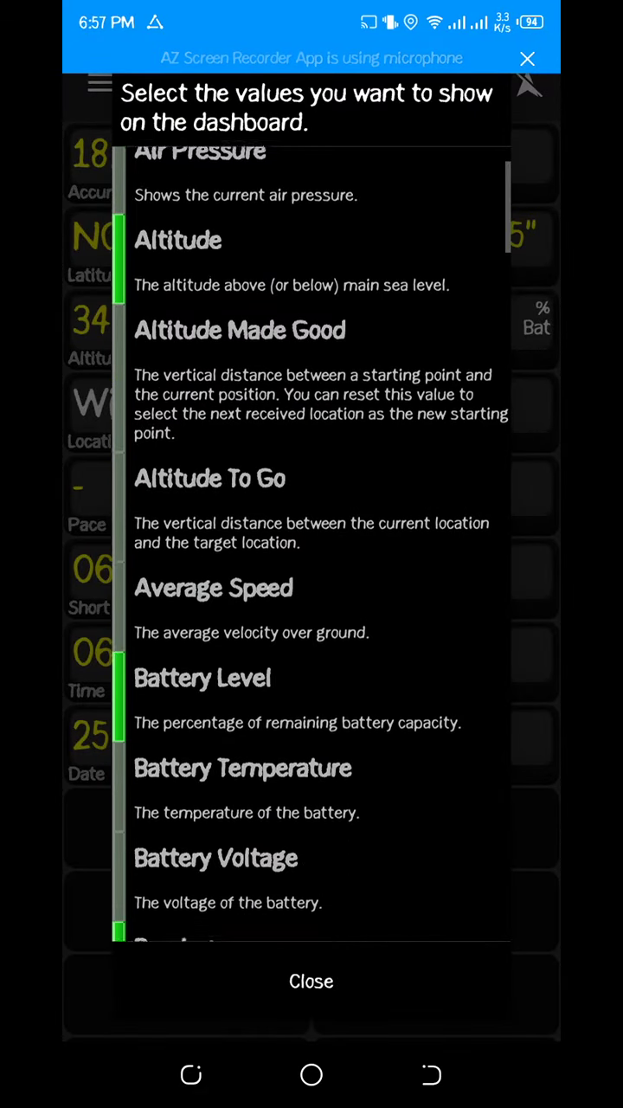
scroll(up, 3)
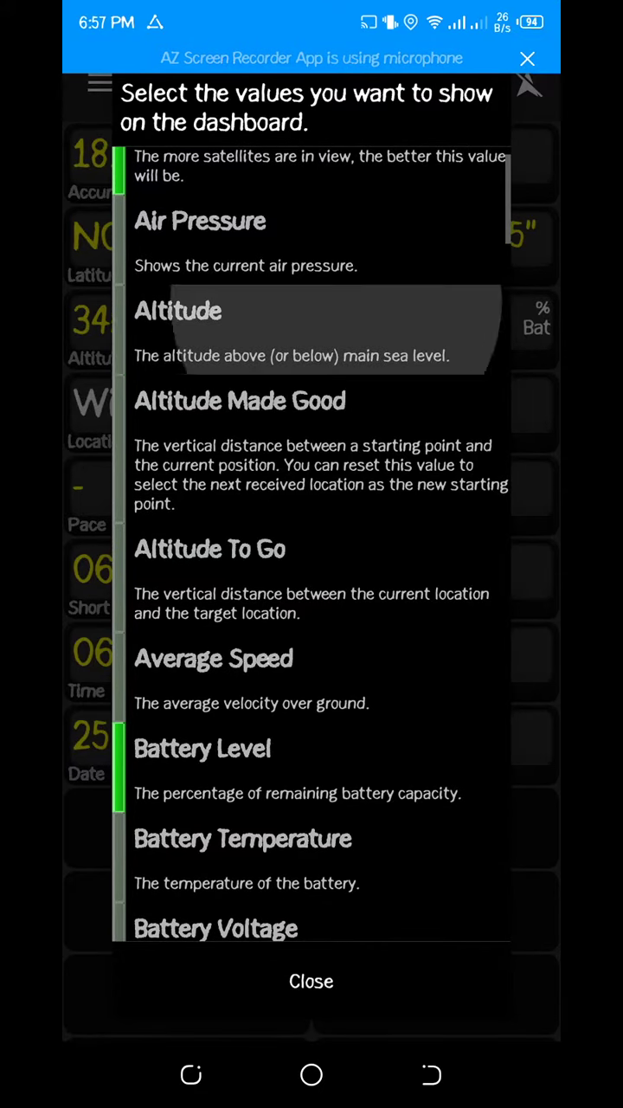
scroll(down, 3)
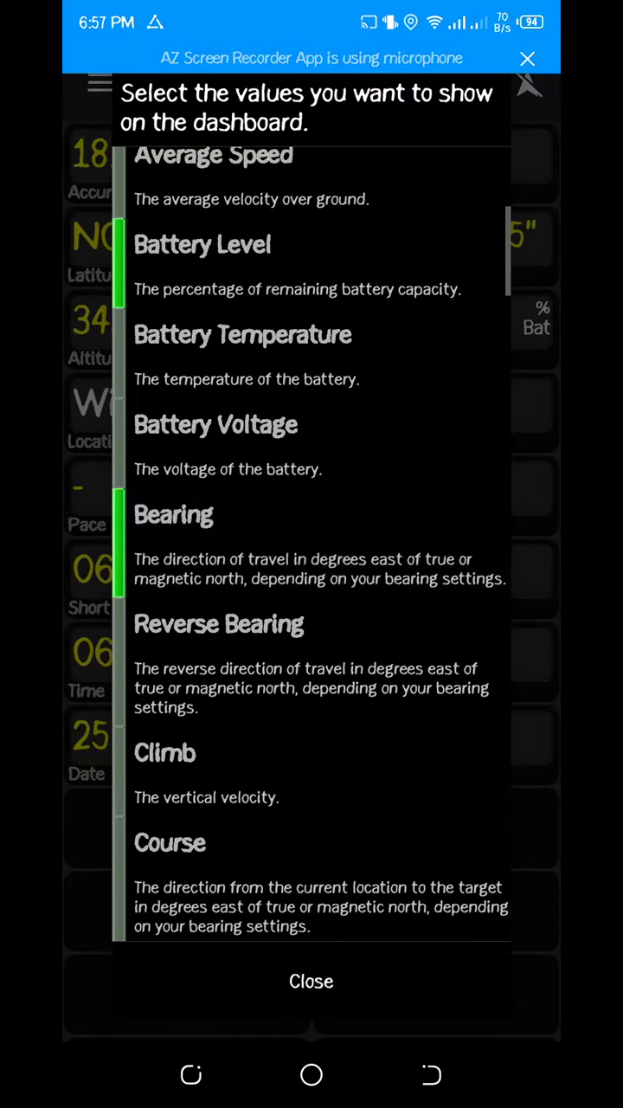
scroll(down, 3)
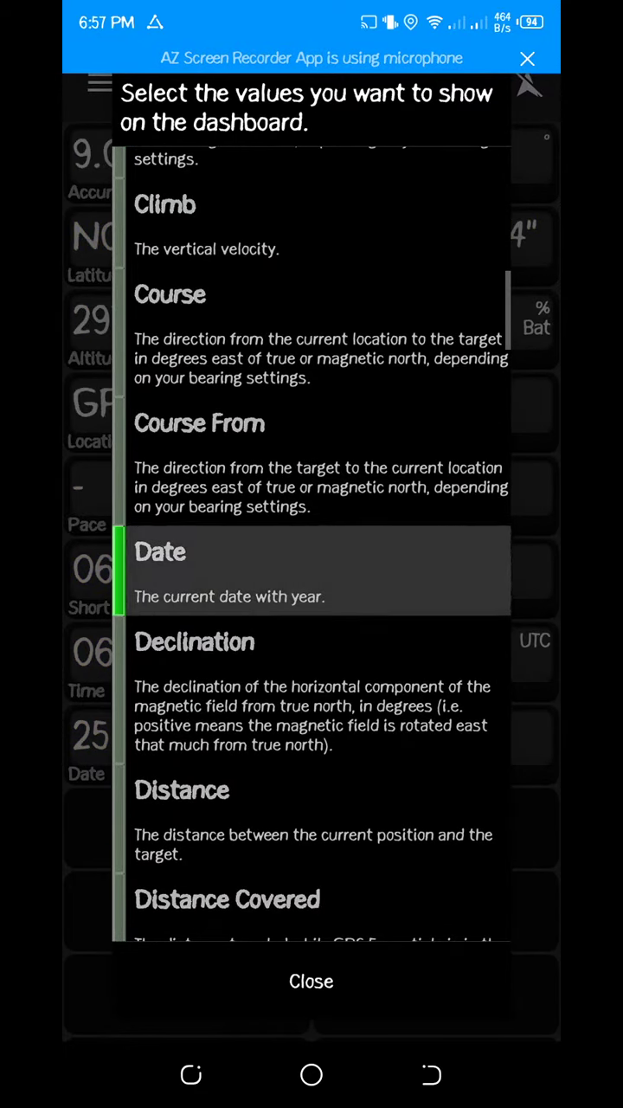
scroll(down, 3)
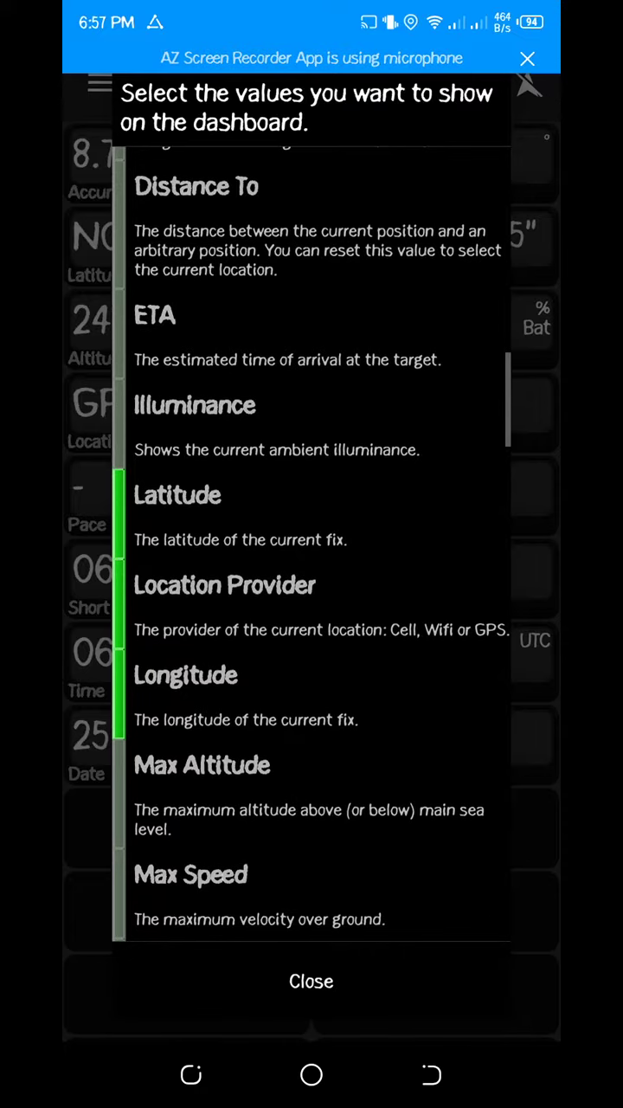
scroll(up, 3)
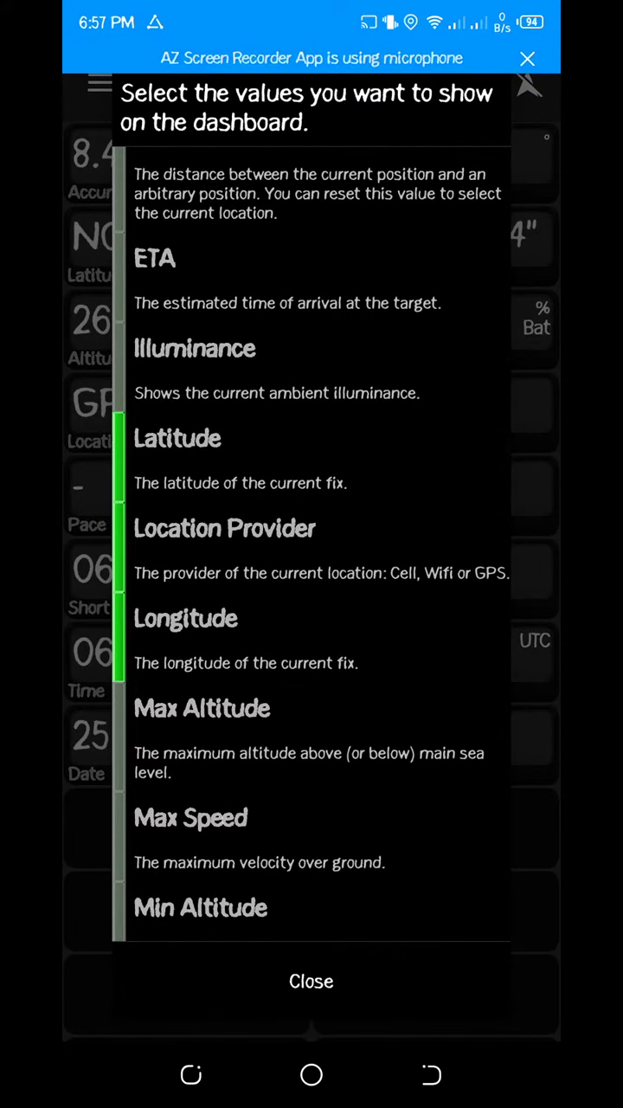
click(312, 638)
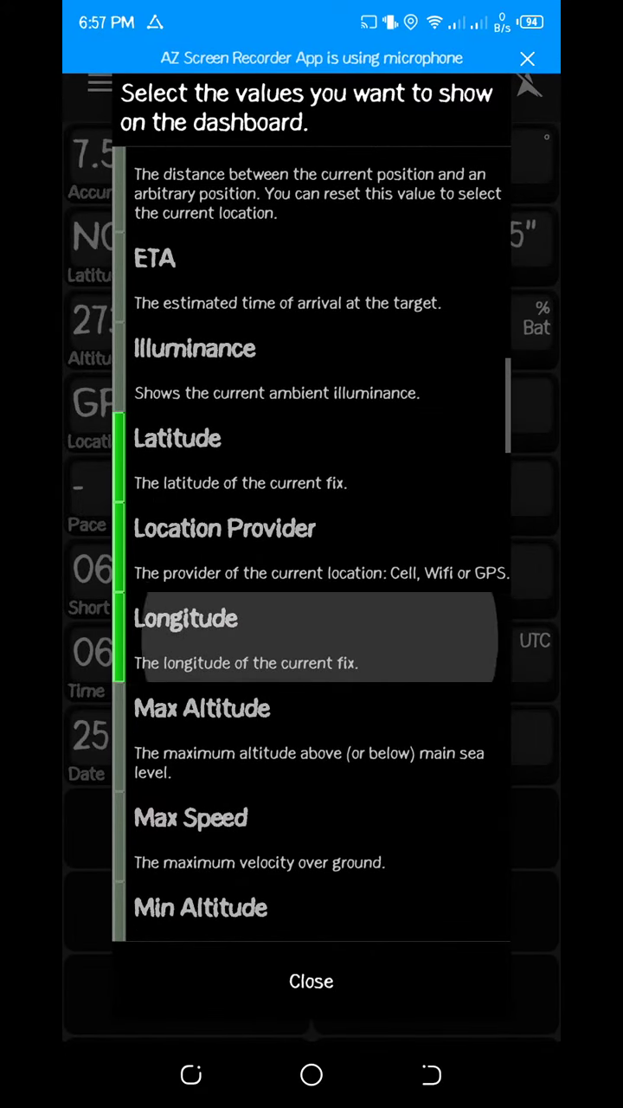
- Scroll through the value list to review Time, Speed, Target and Trip counters
scroll(up, 3)
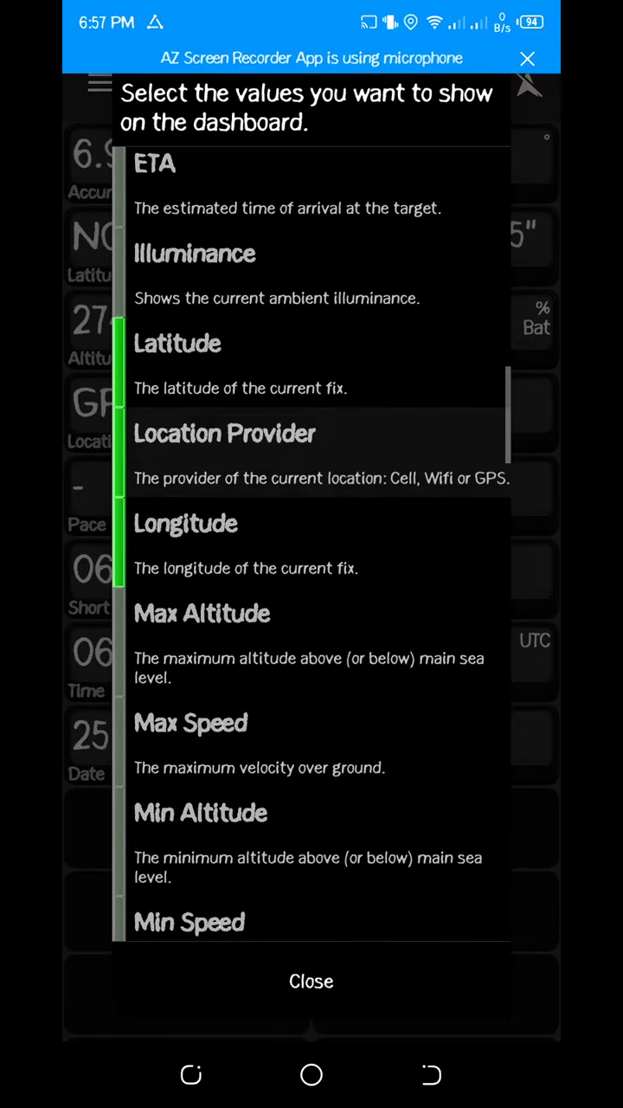
scroll(down, 3)
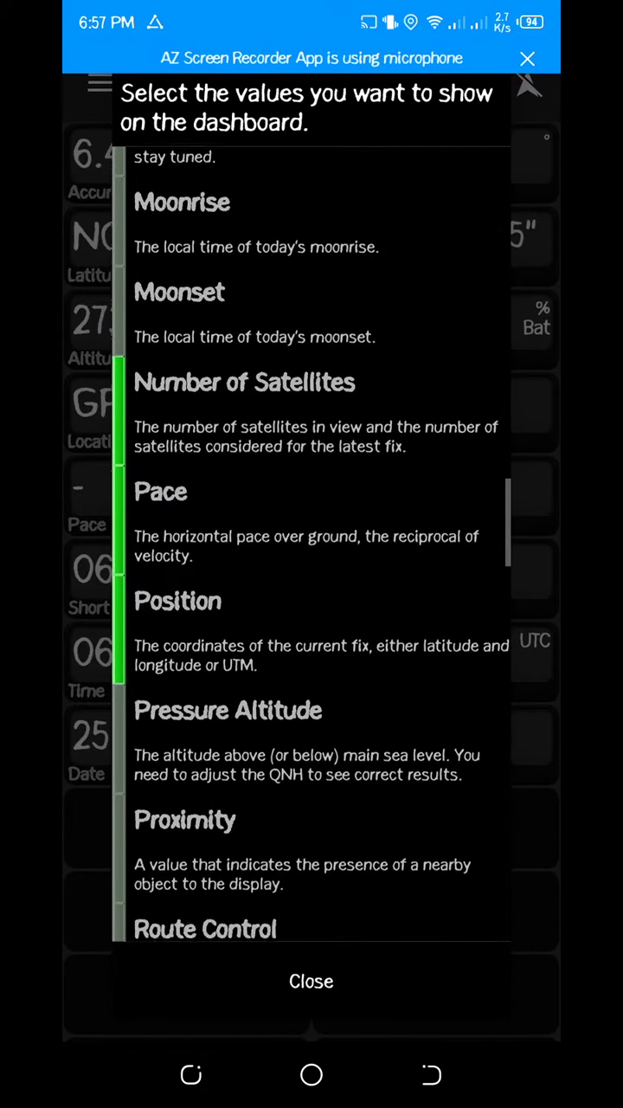
scroll(up, 3)
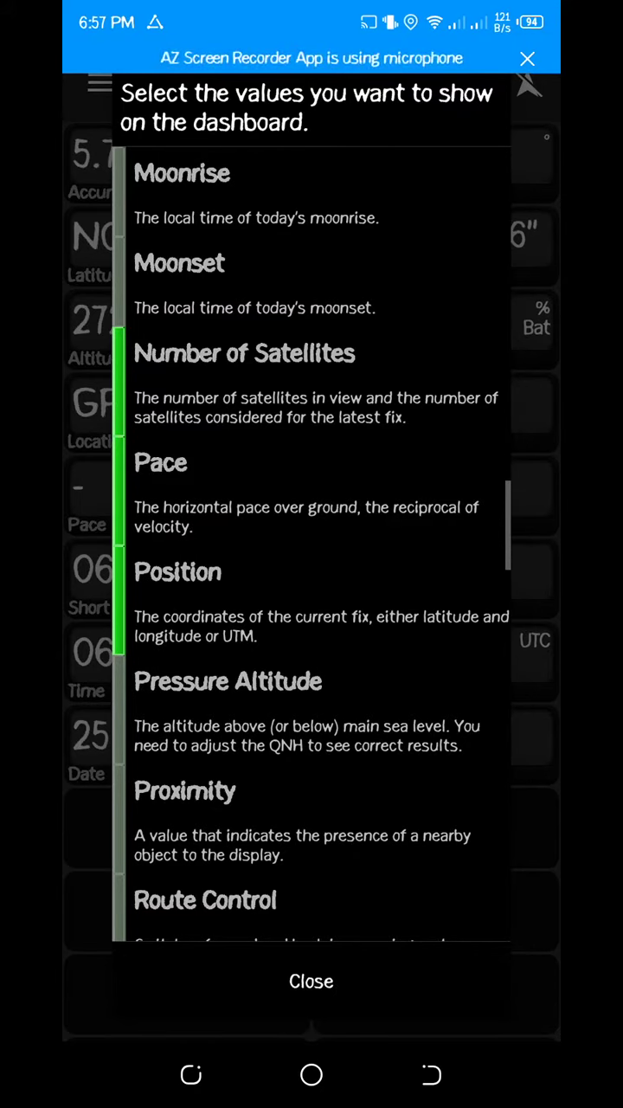
scroll(down, 3)
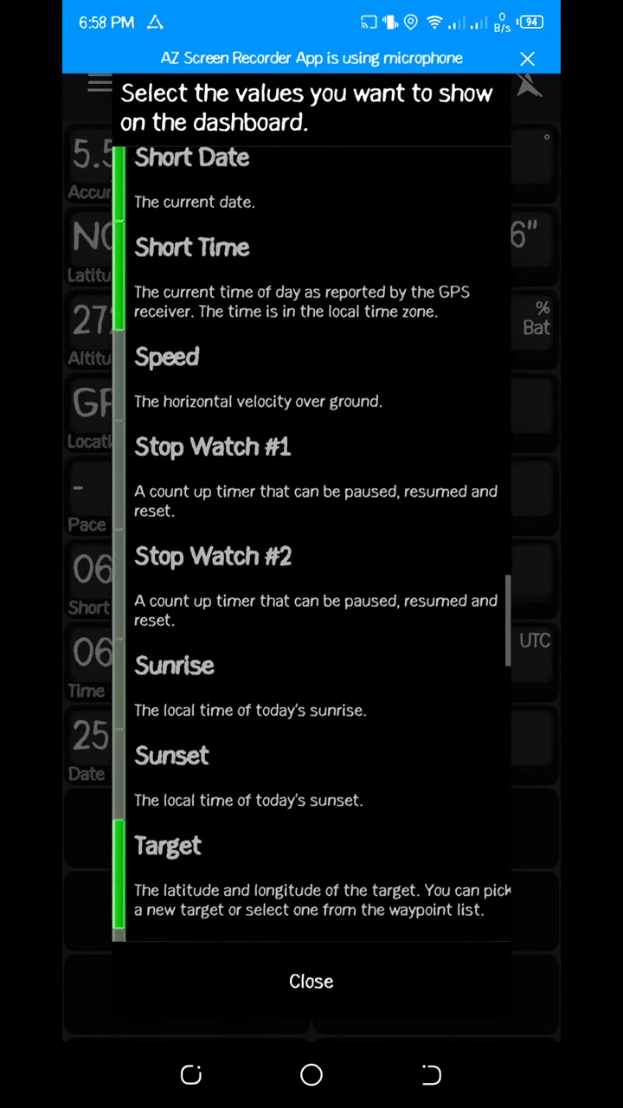
scroll(down, 3)
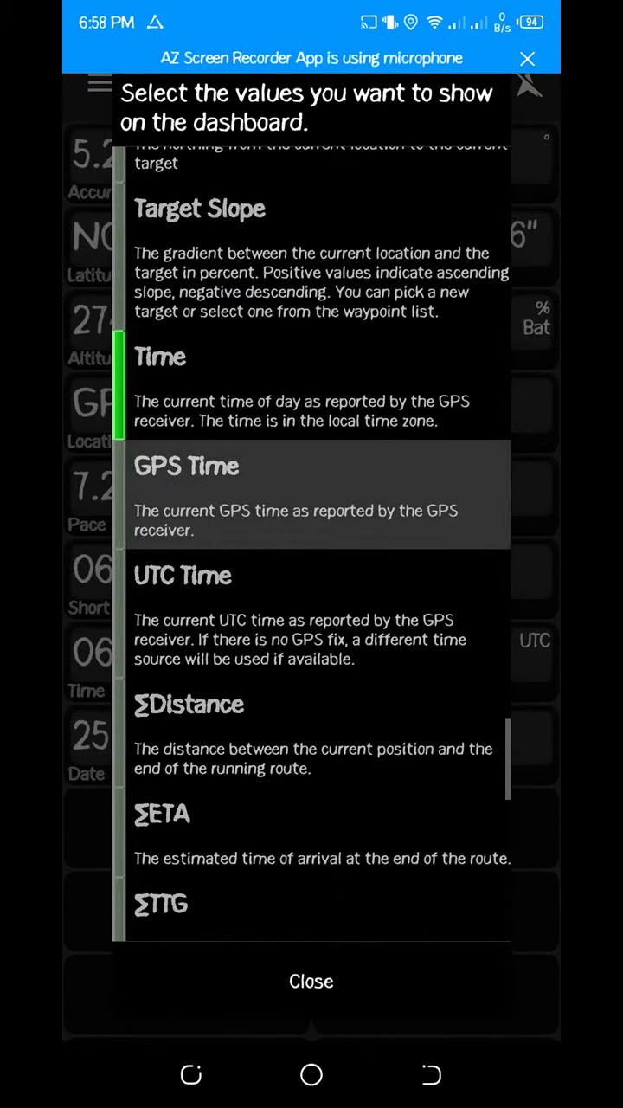
scroll(down, 3)
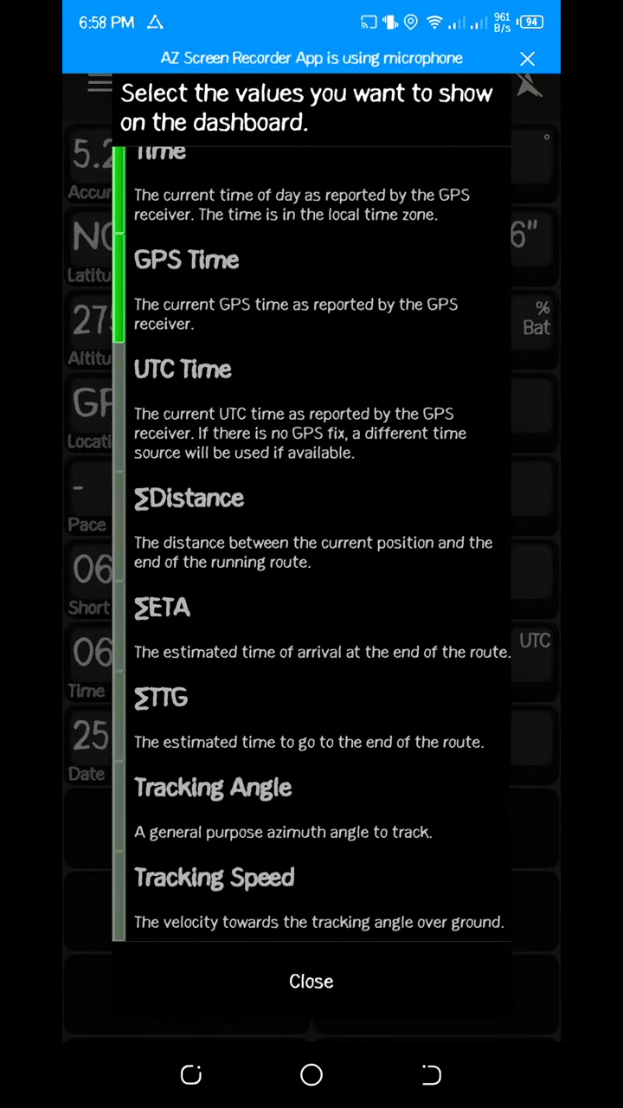
scroll(down, 3)
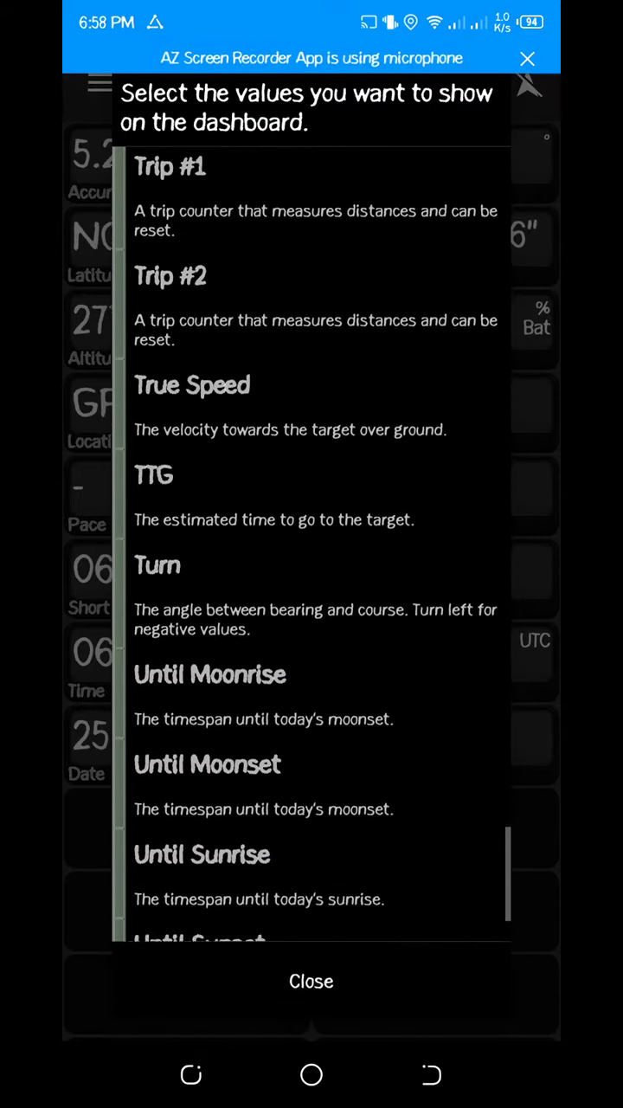
scroll(up, 3)
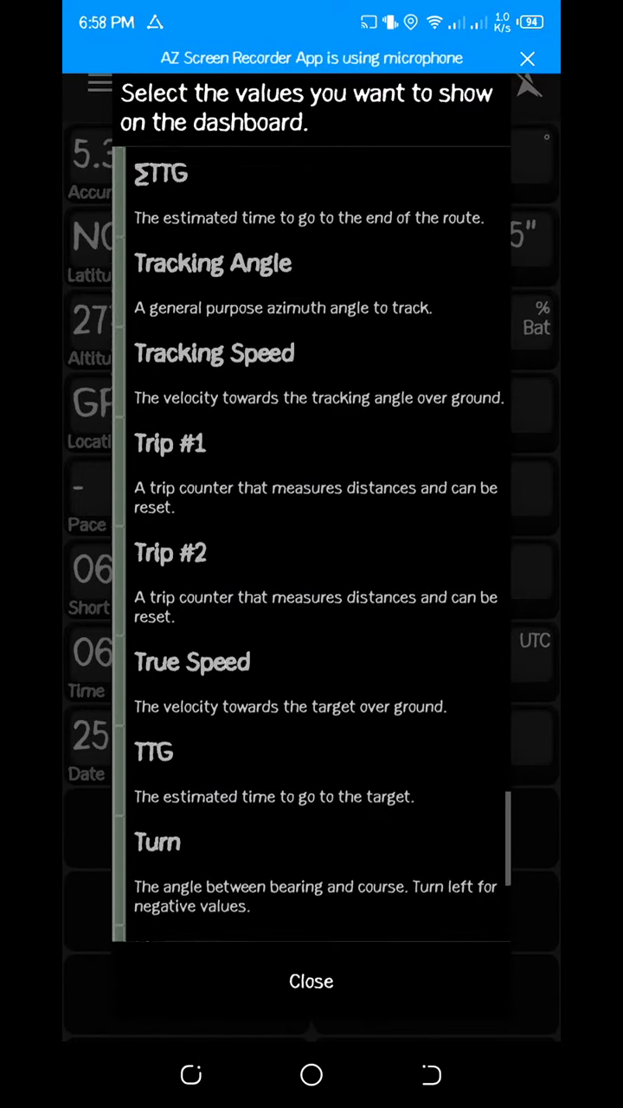
- Close the dashboard value picker and open the app's Settings screen
click(311, 979)
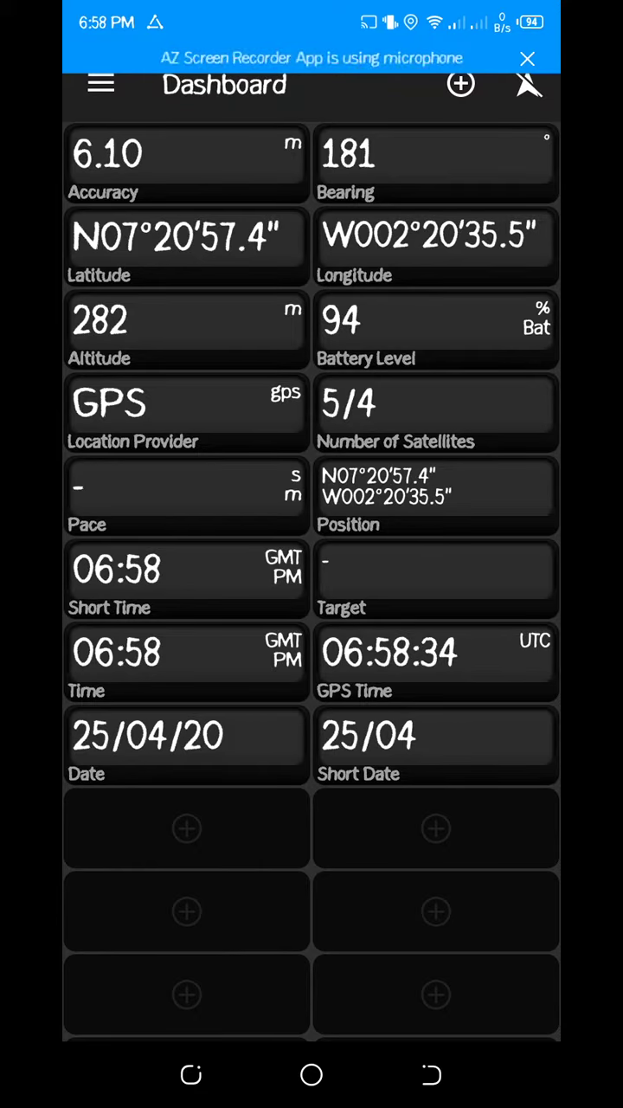
click(98, 83)
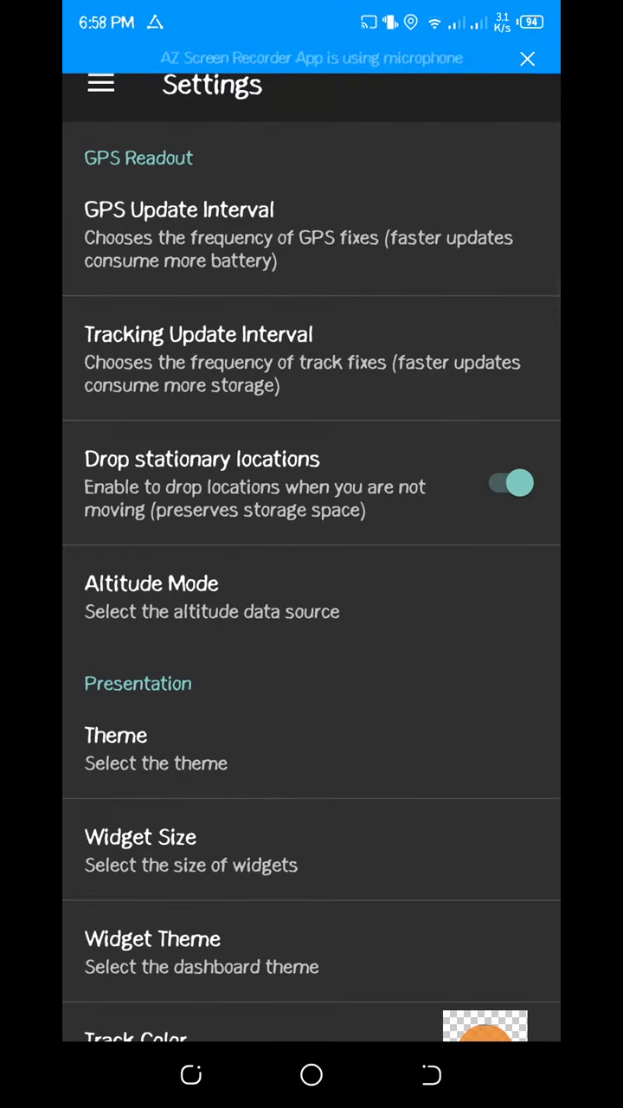
- Set measurement units to Kilometers, Meters and return to the main tools grid
scroll(down, 3)
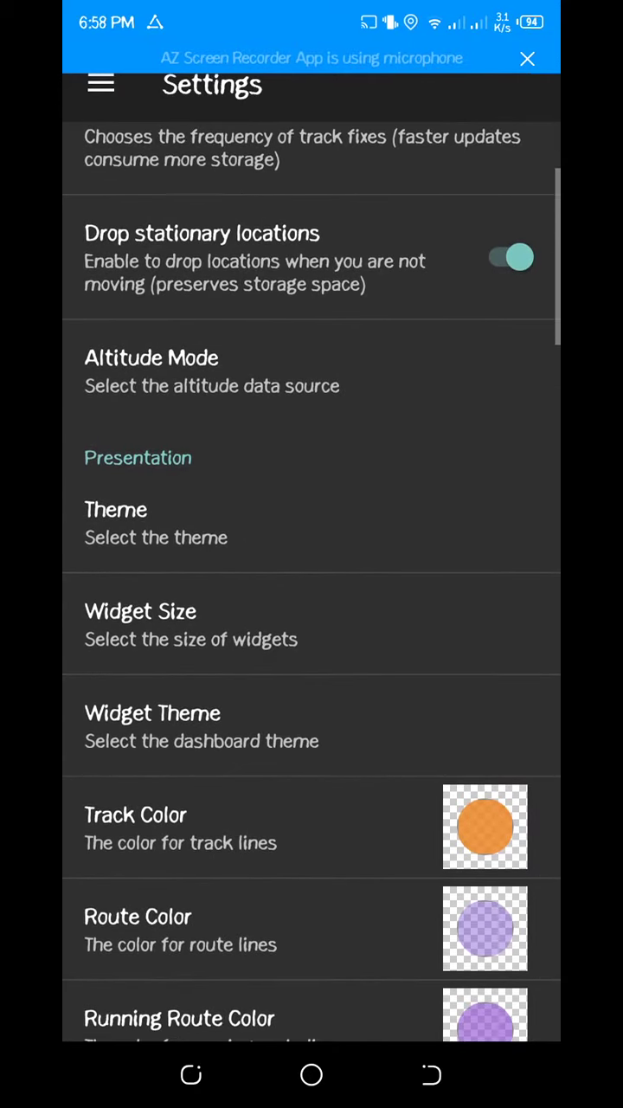
scroll(down, 3)
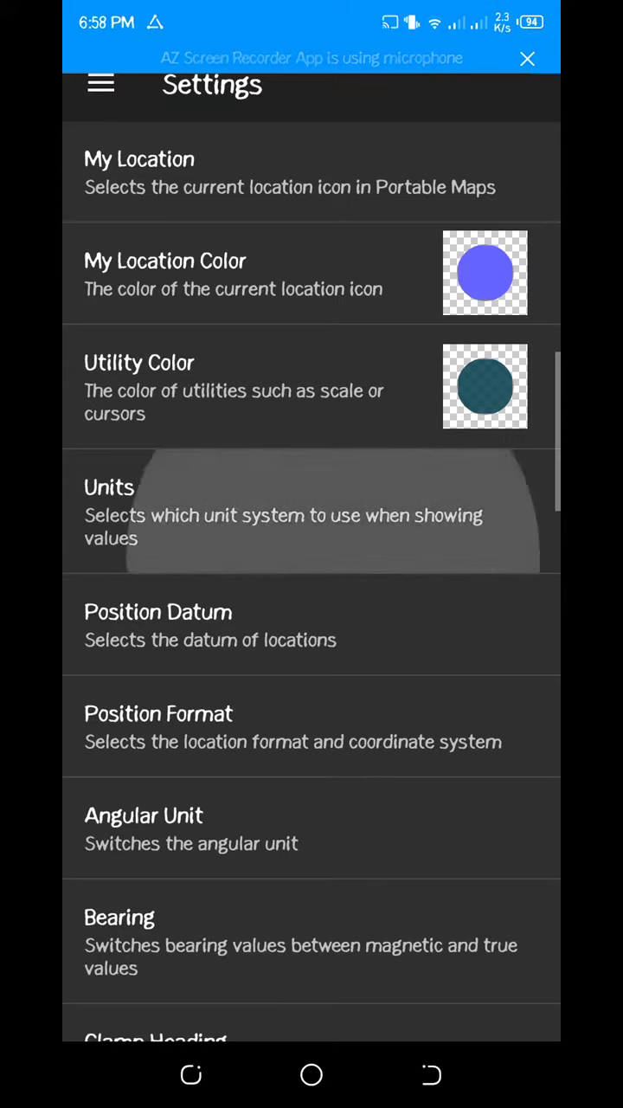
click(312, 512)
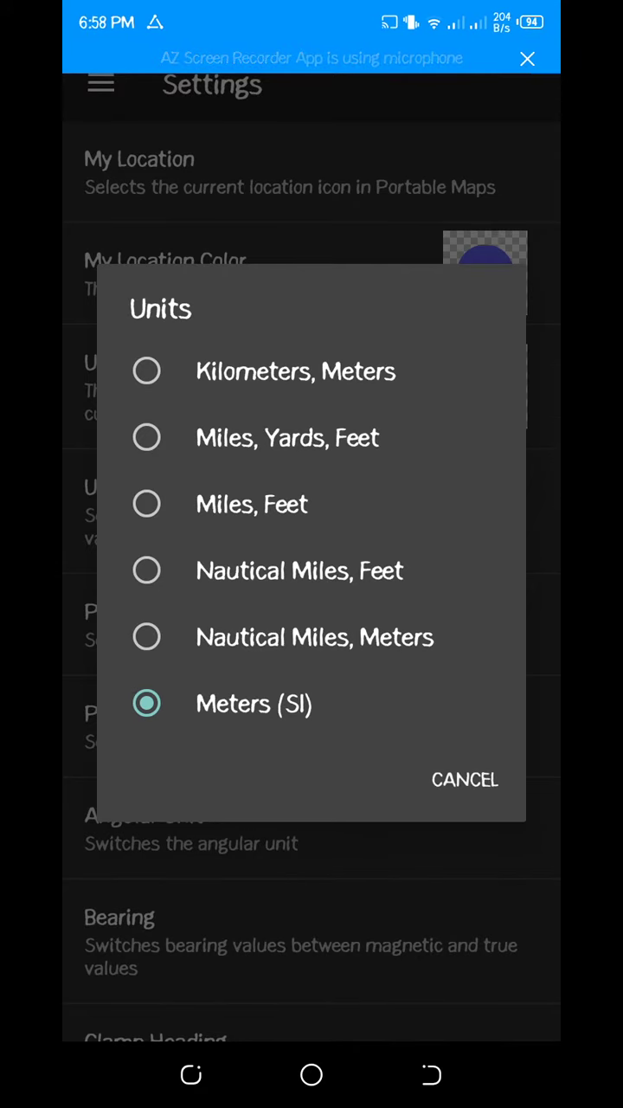
click(464, 779)
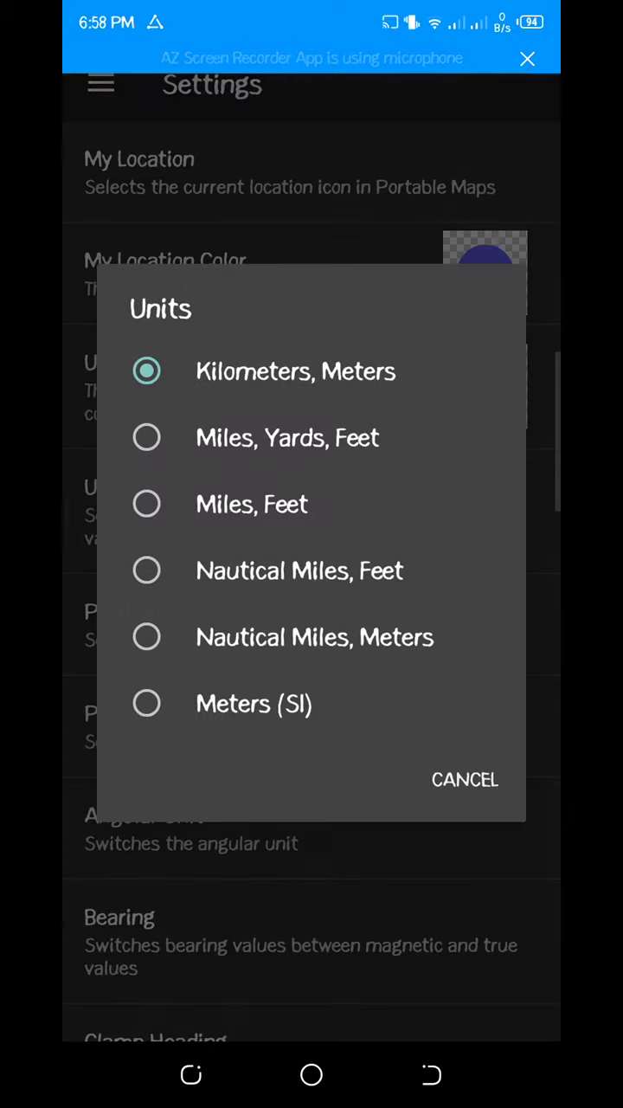
click(464, 779)
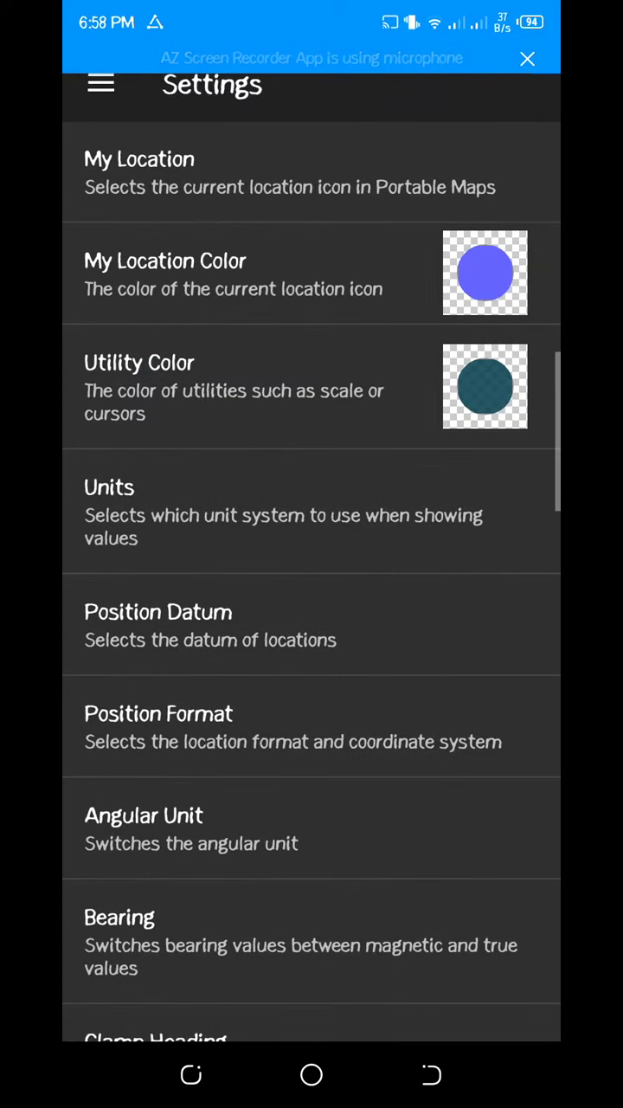
scroll(up, 3)
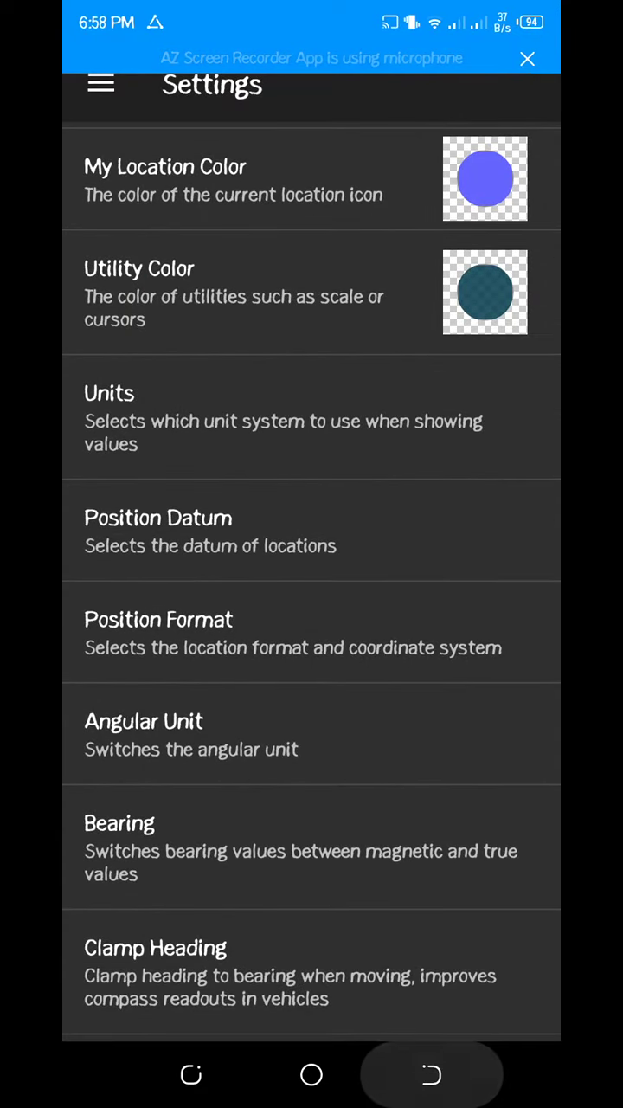
key(back)
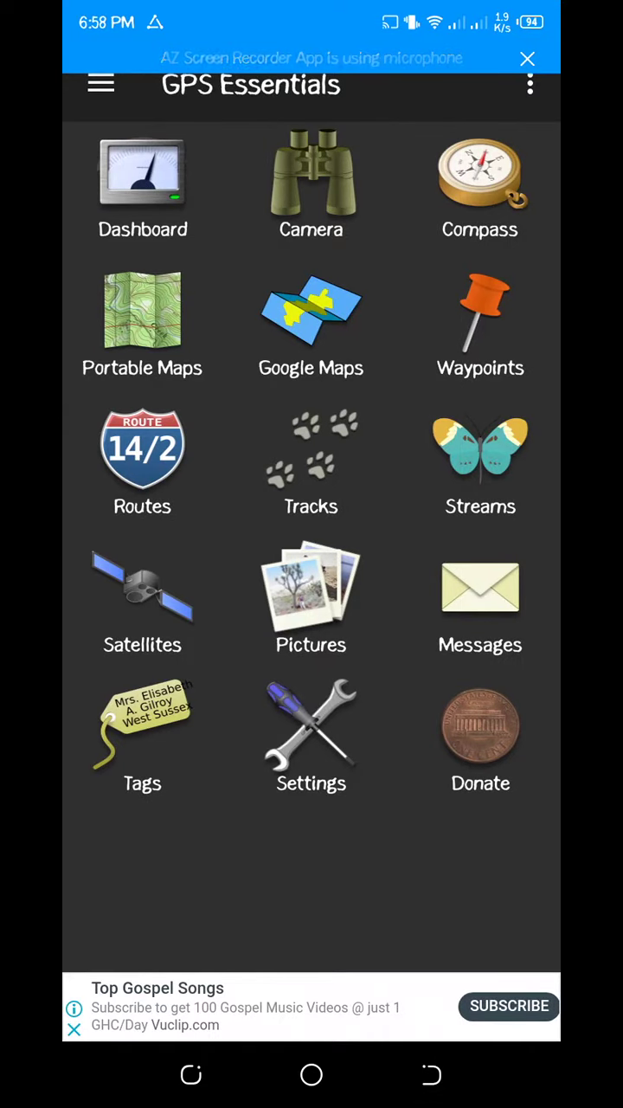
click(142, 173)
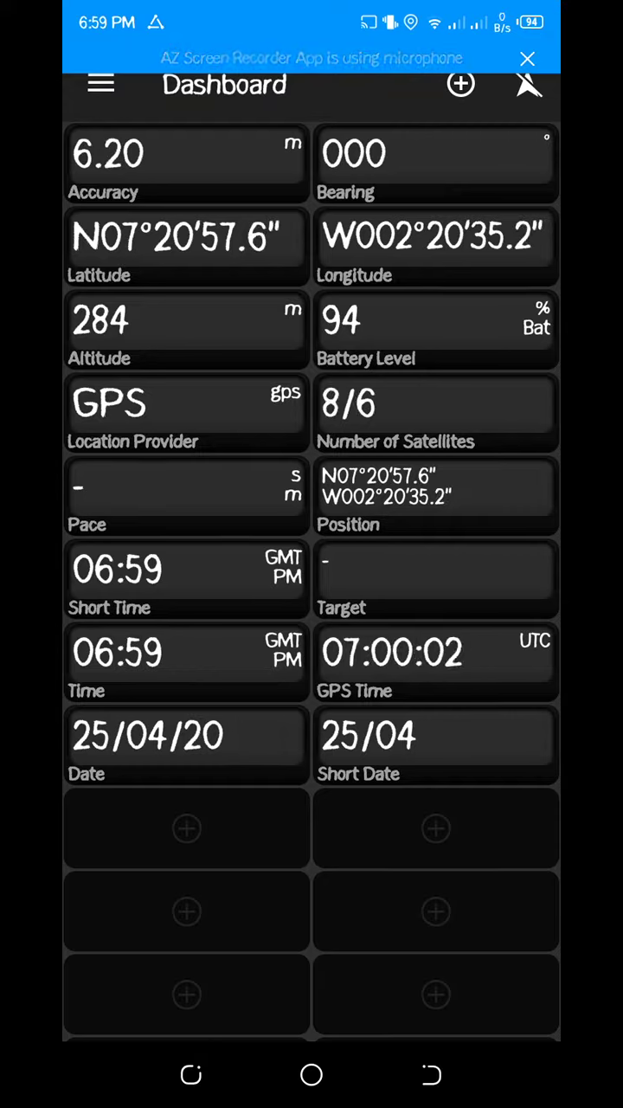
click(100, 83)
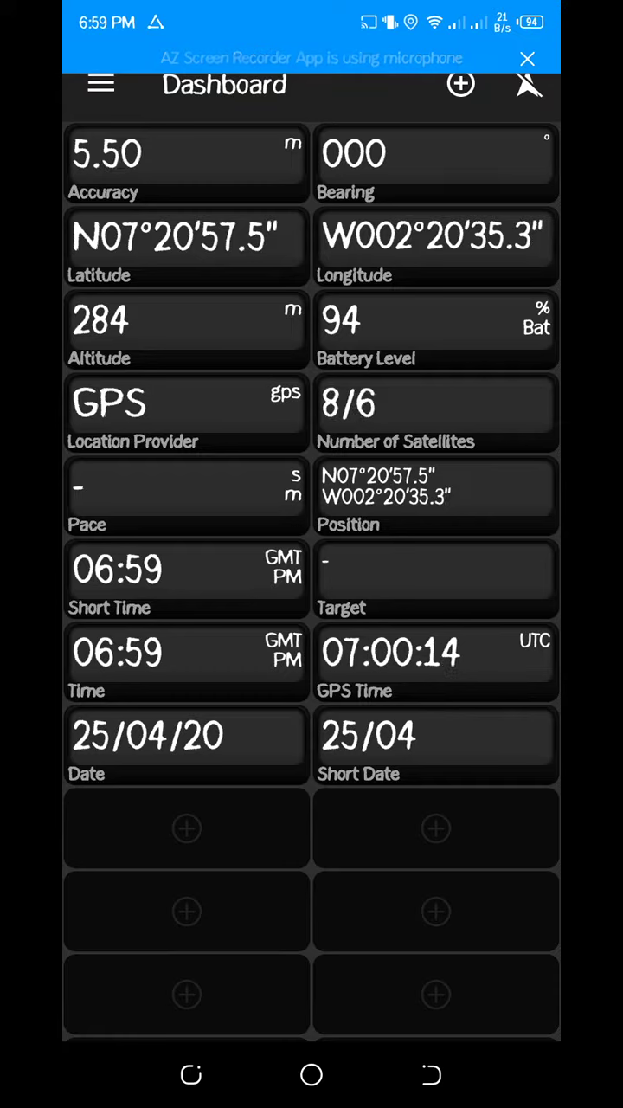
click(99, 83)
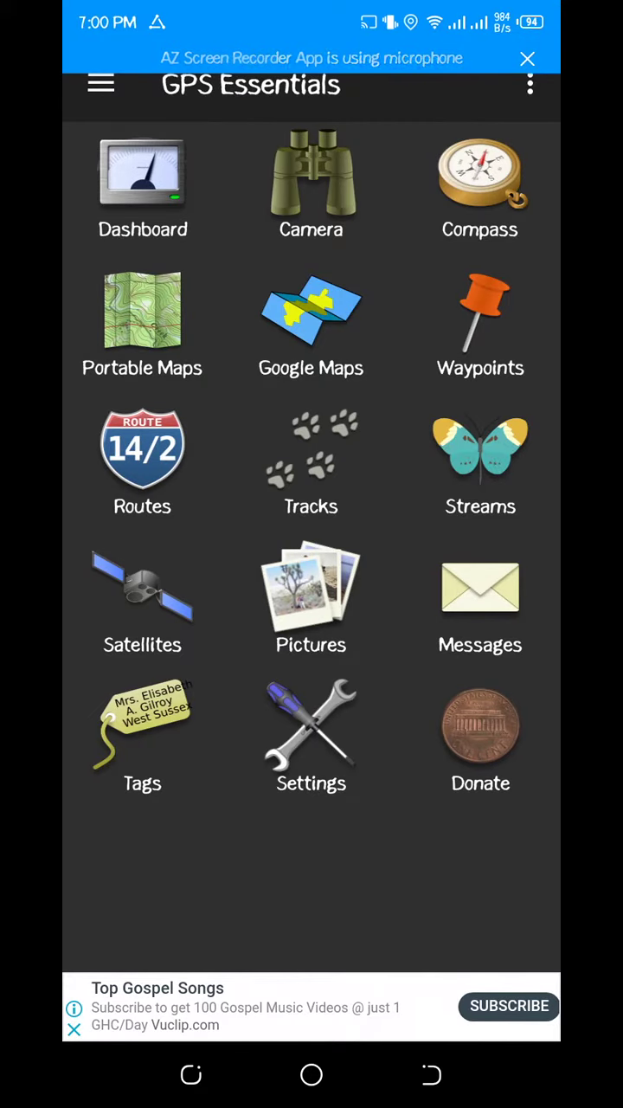
- Open the map with live readings and scroll to the saved waypoints list
click(481, 320)
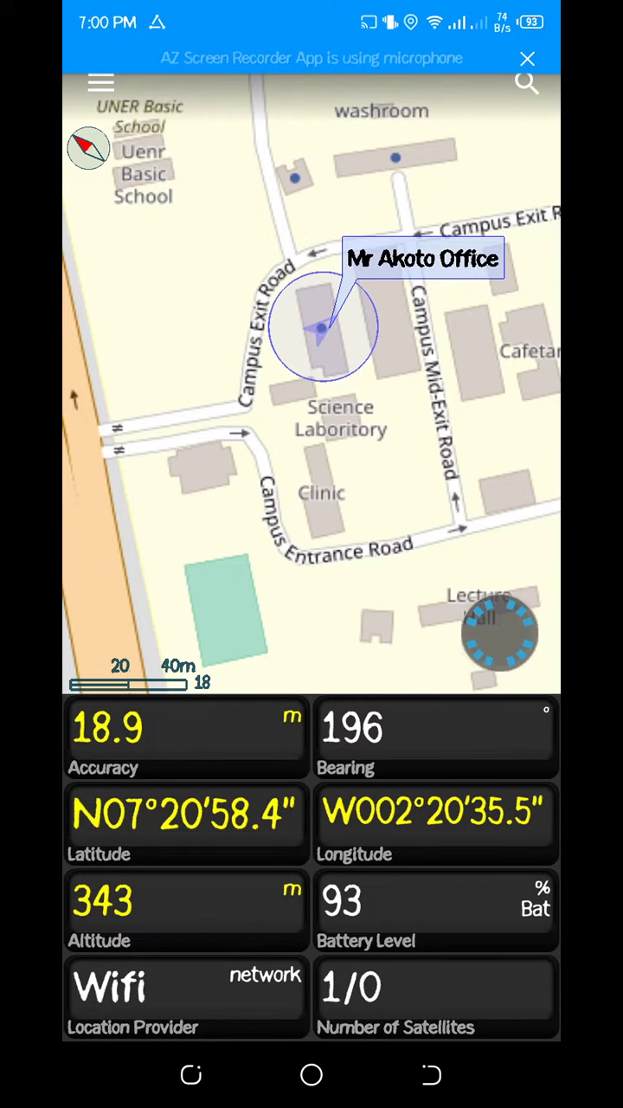
scroll(up, 3)
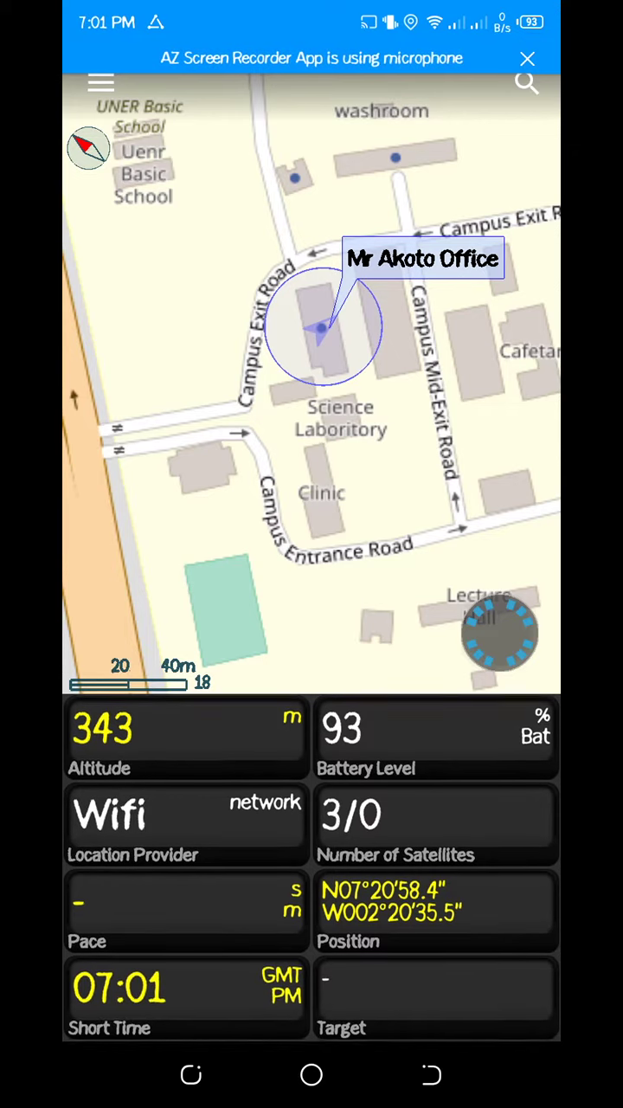
scroll(up, 3)
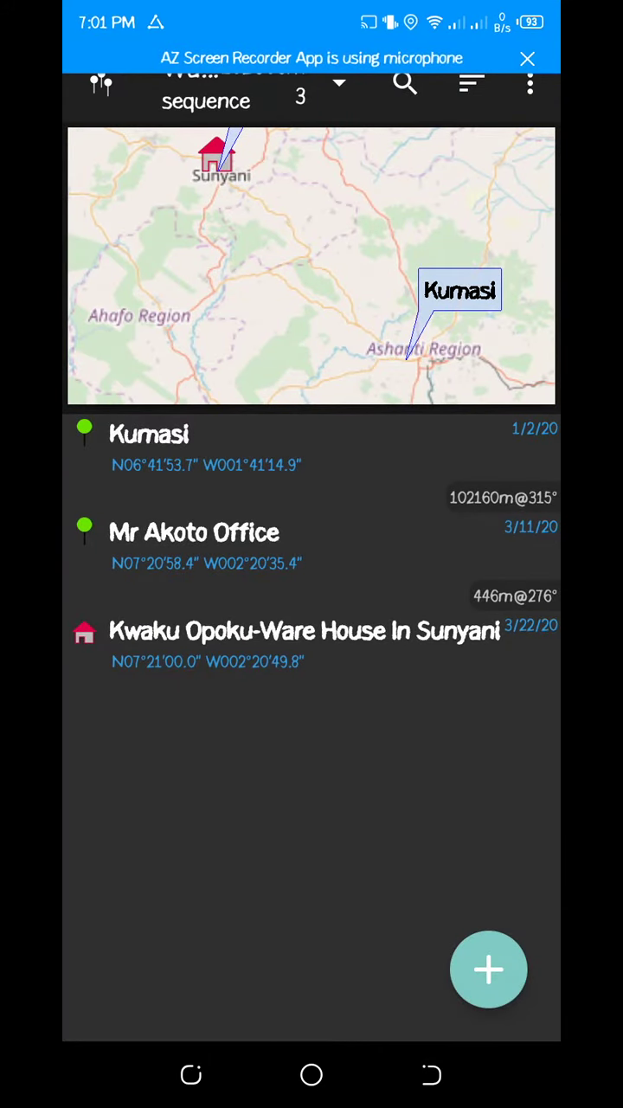
- Start a new waypoint and name it 'My Office'
click(488, 969)
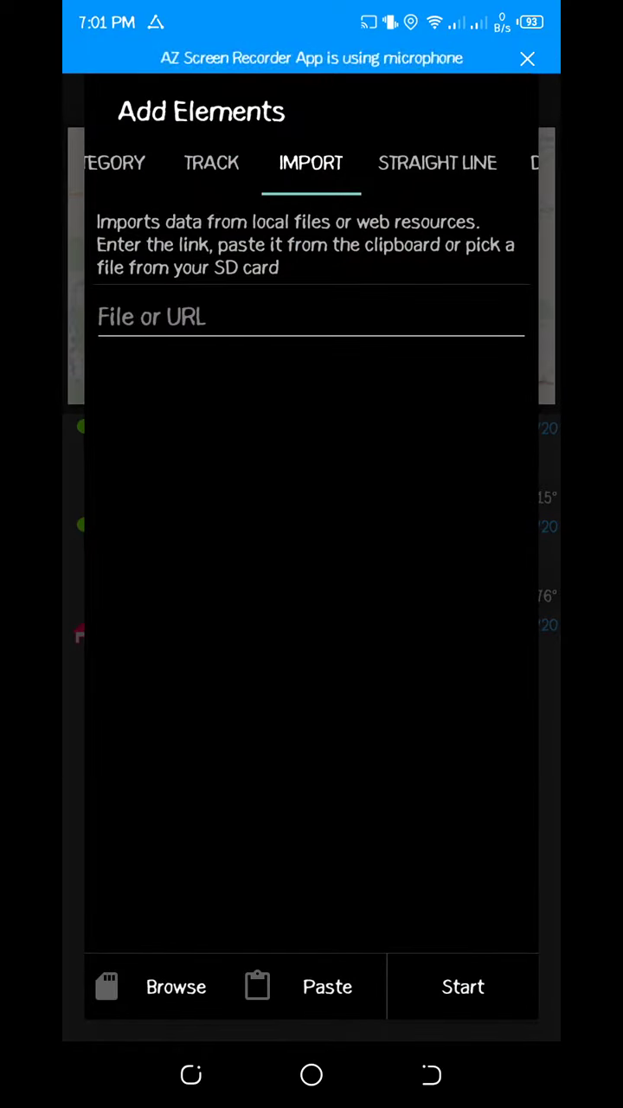
scroll(left, 3)
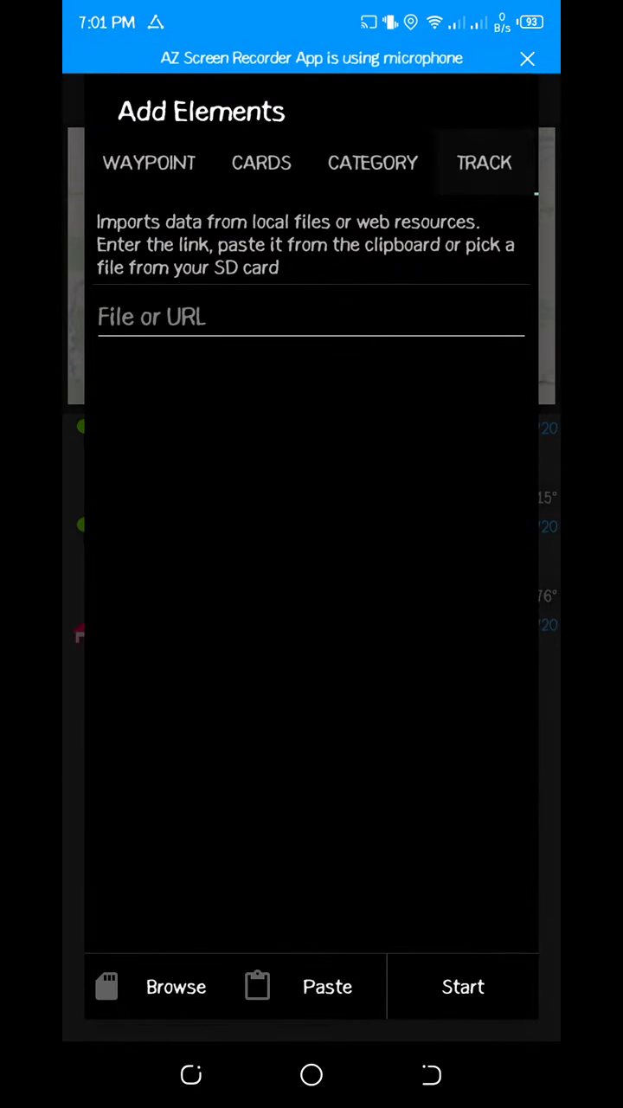
click(147, 163)
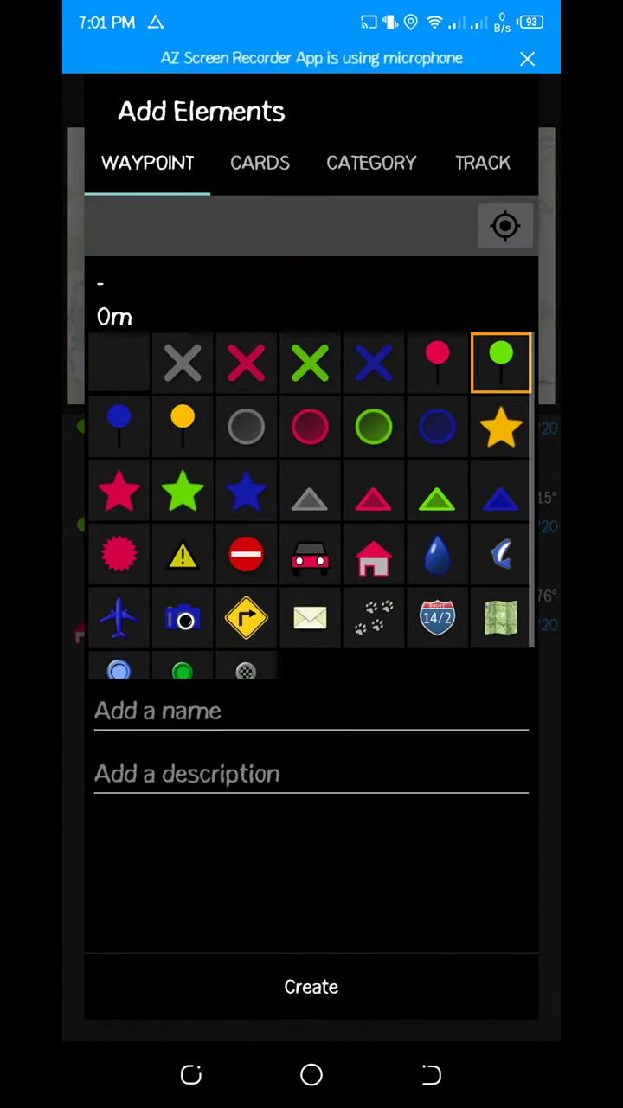
click(311, 710)
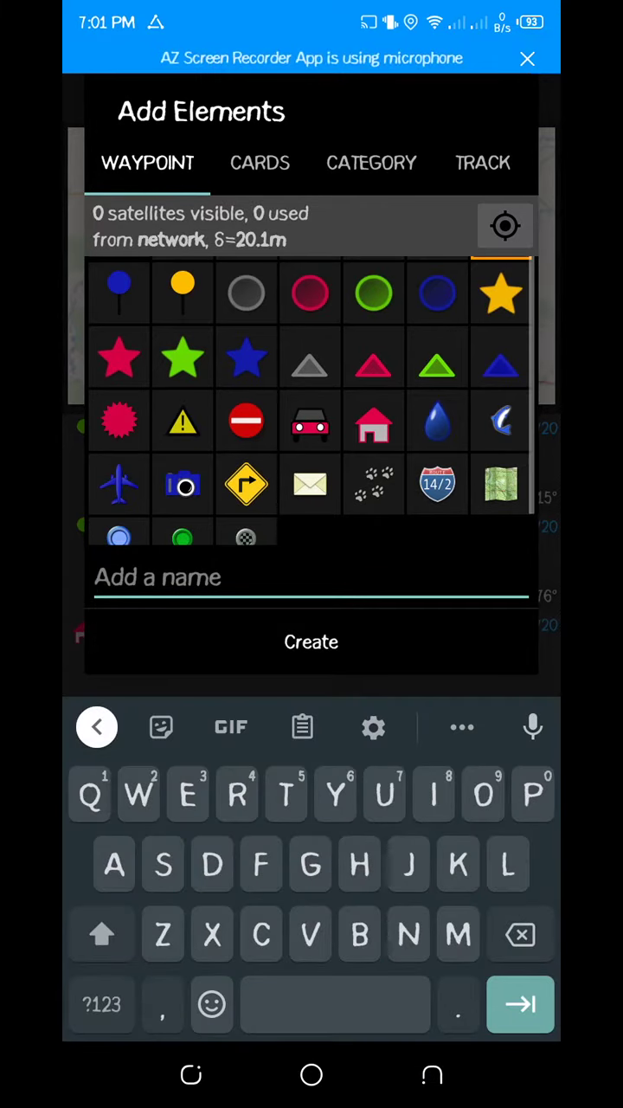
text(M)
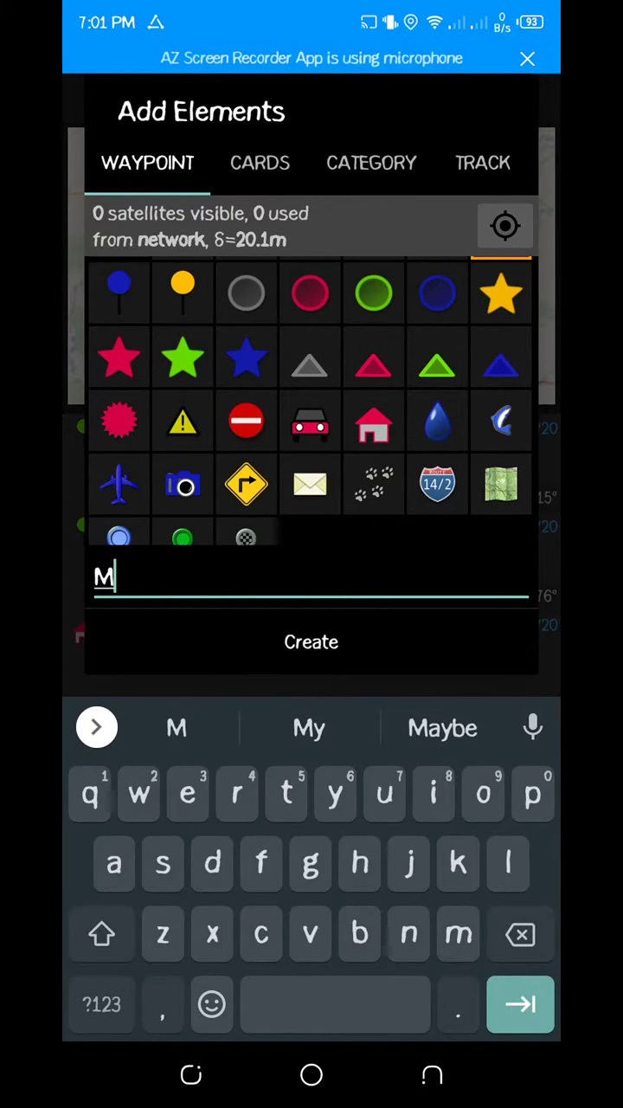
text(y)
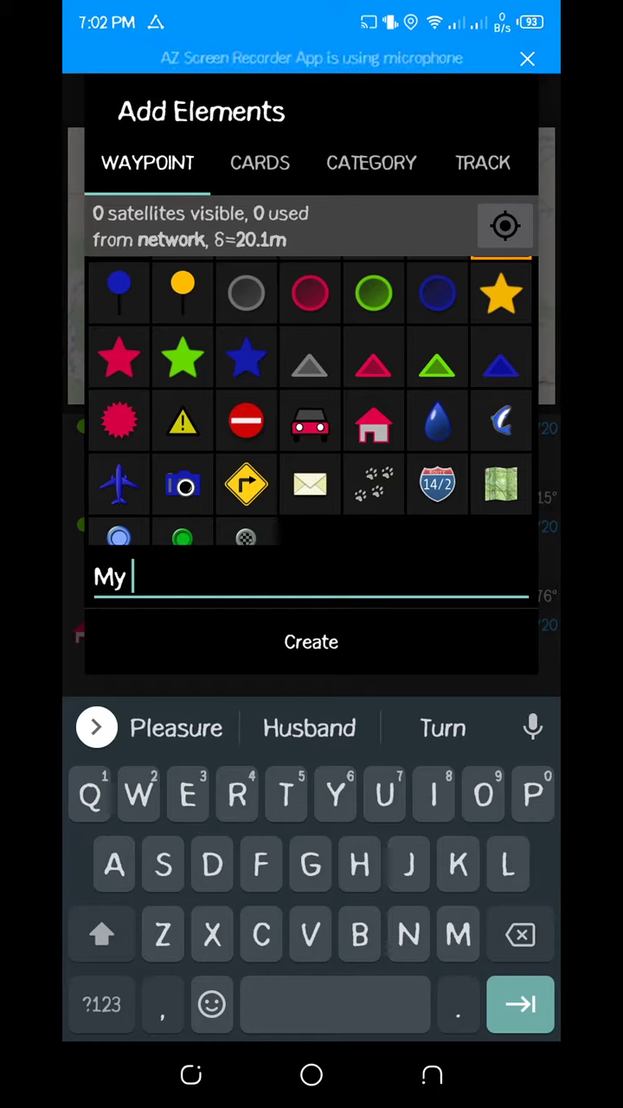
text(O)
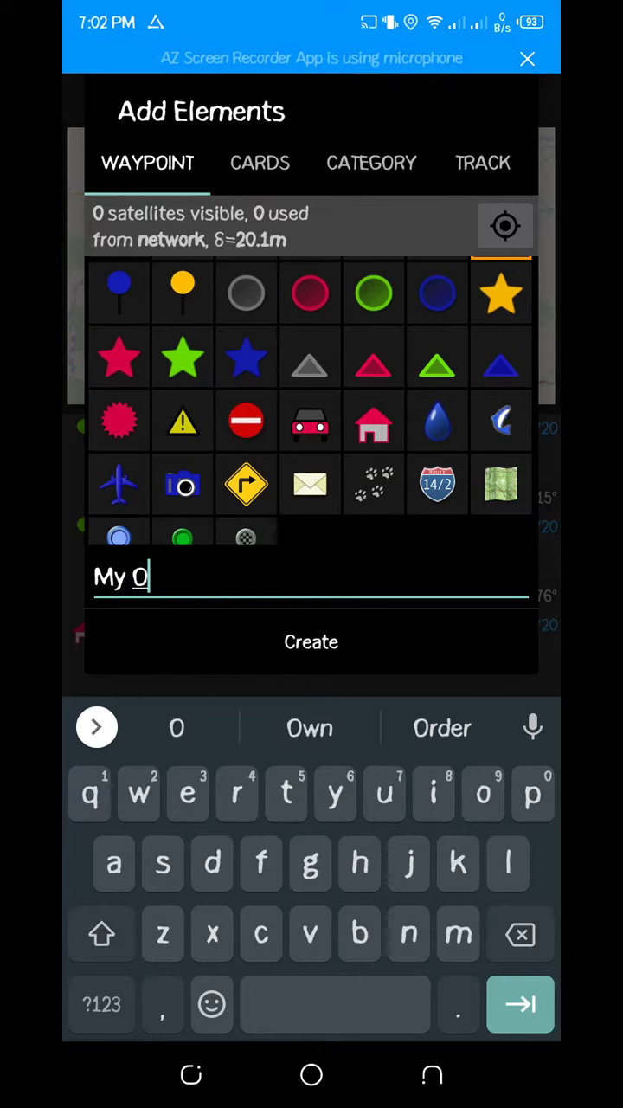
text(ffice)
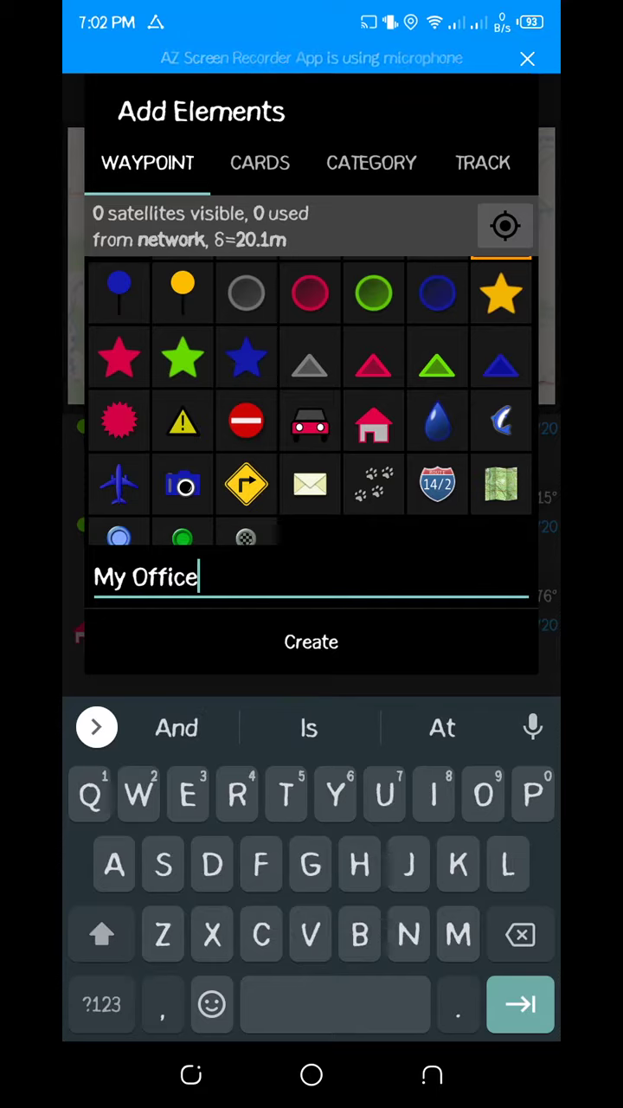
- Enter 'Office at UENR' as the waypoint's description
click(519, 1004)
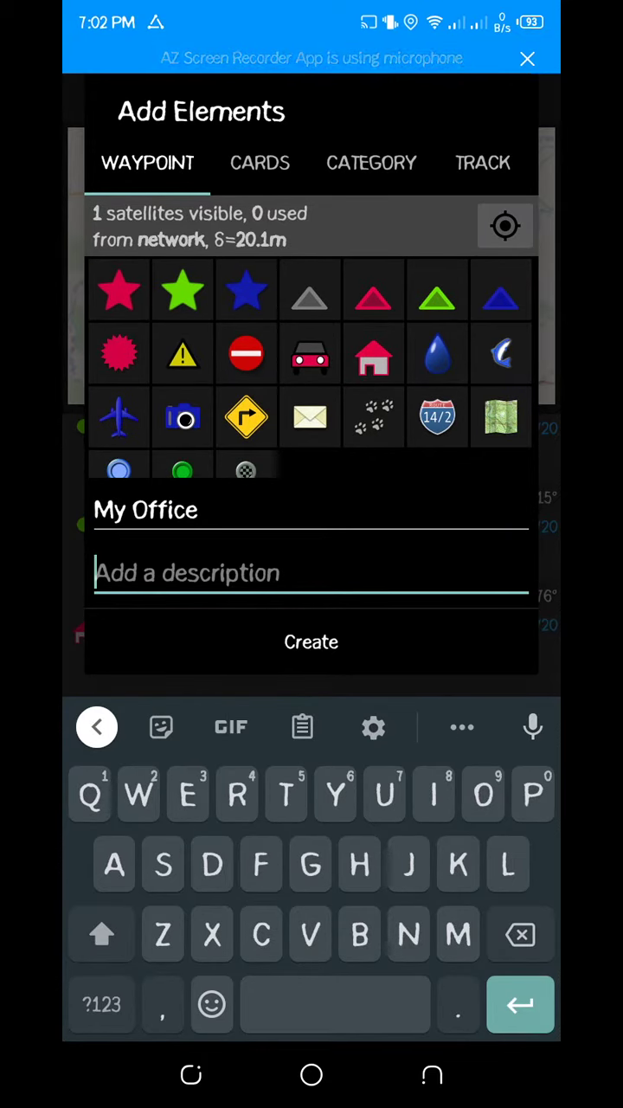
text(Office)
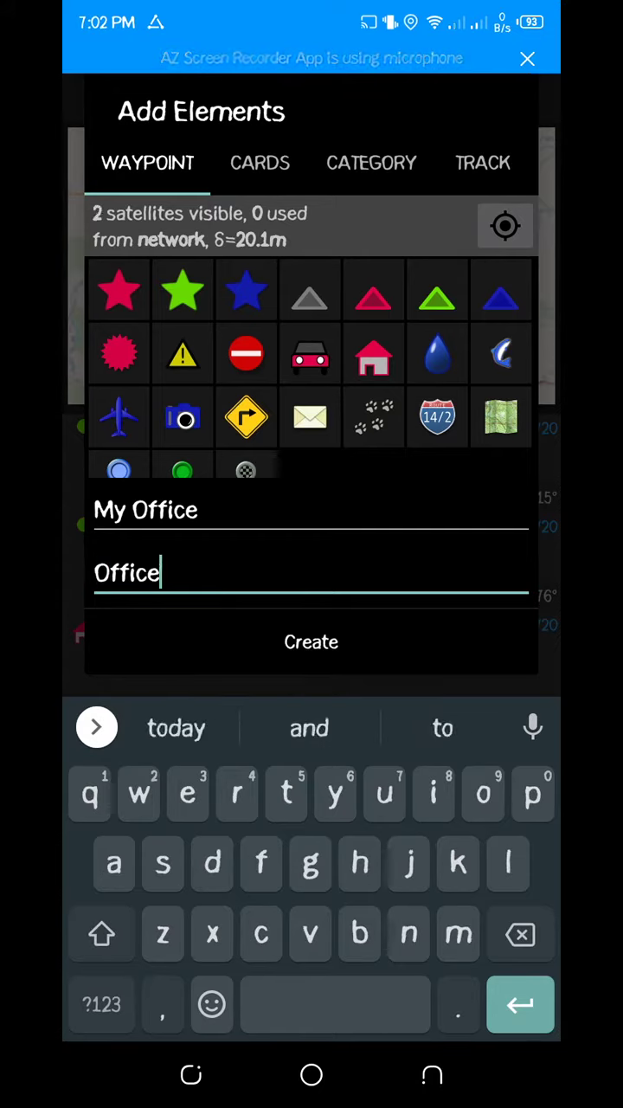
text(an)
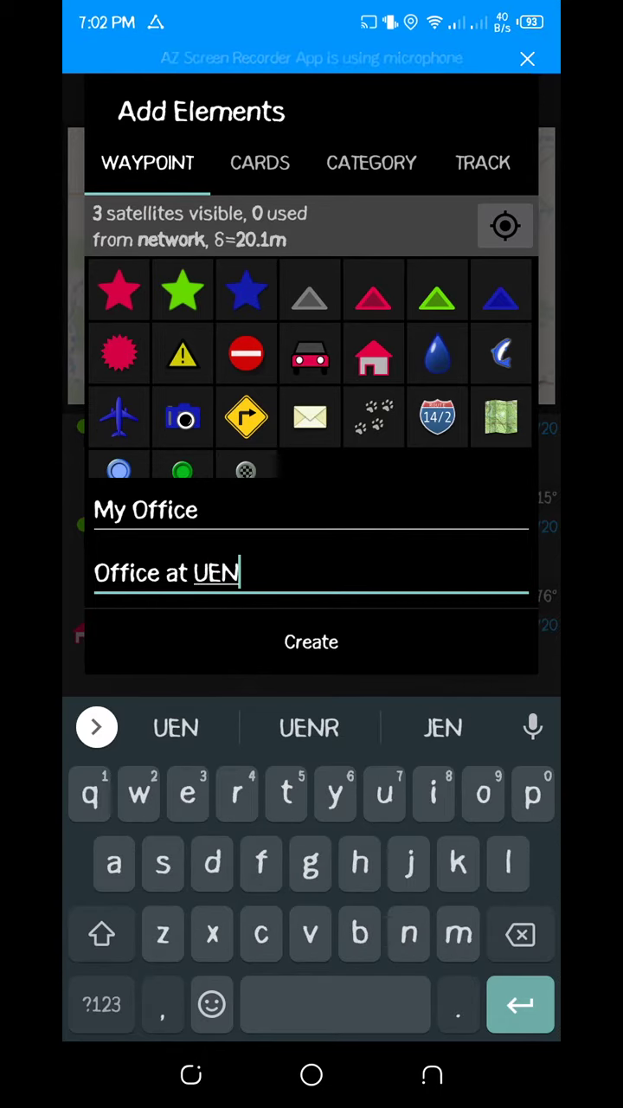
click(308, 727)
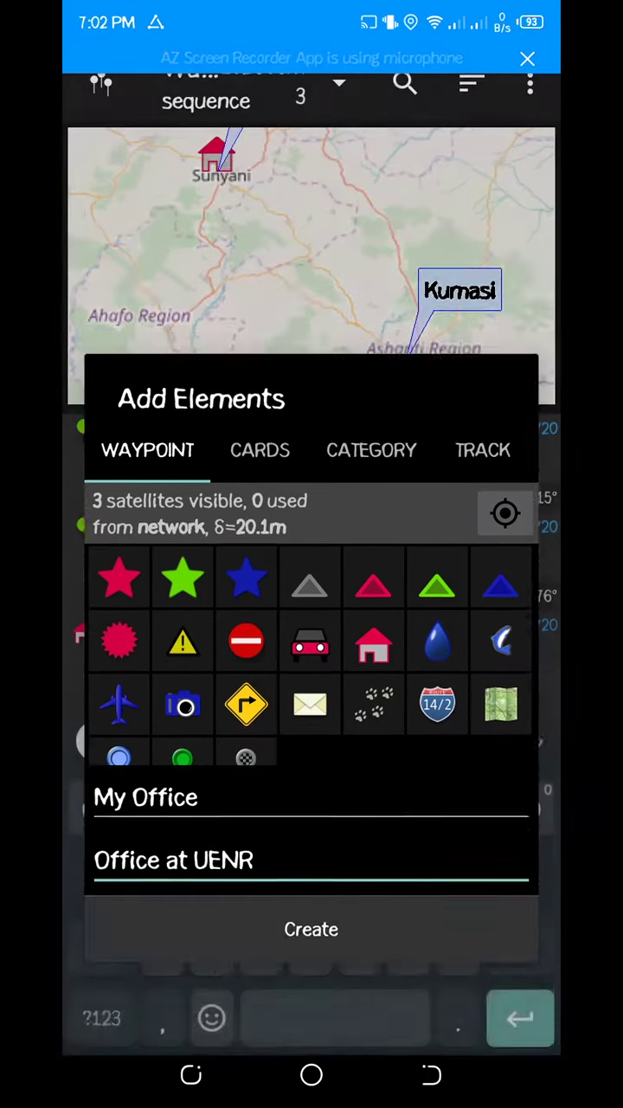
- Create the My Office waypoint and open its details page
click(311, 928)
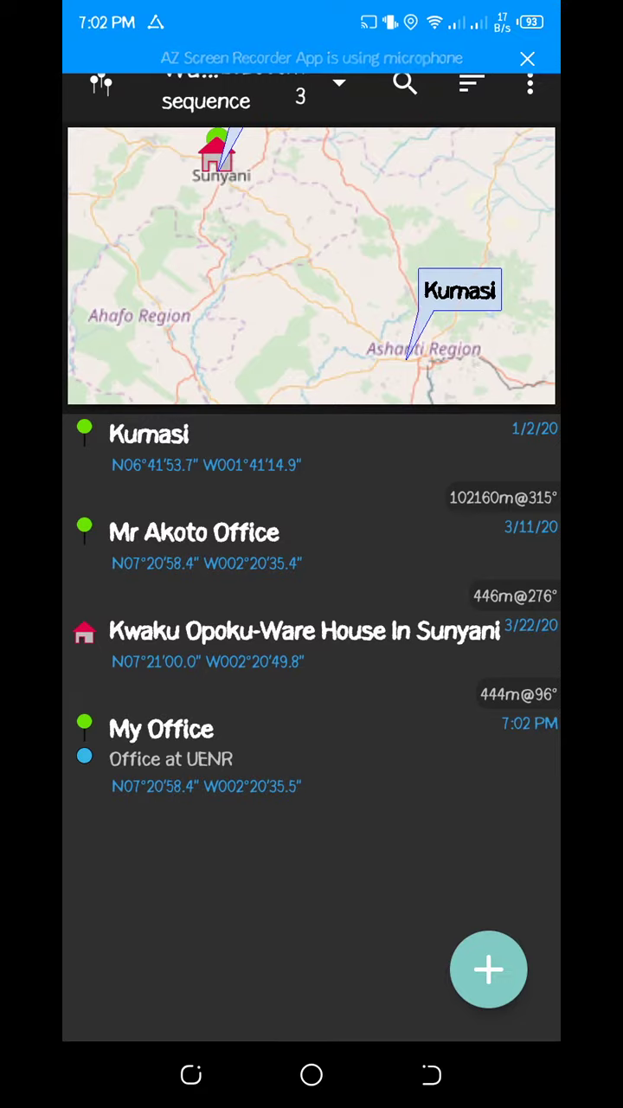
click(161, 728)
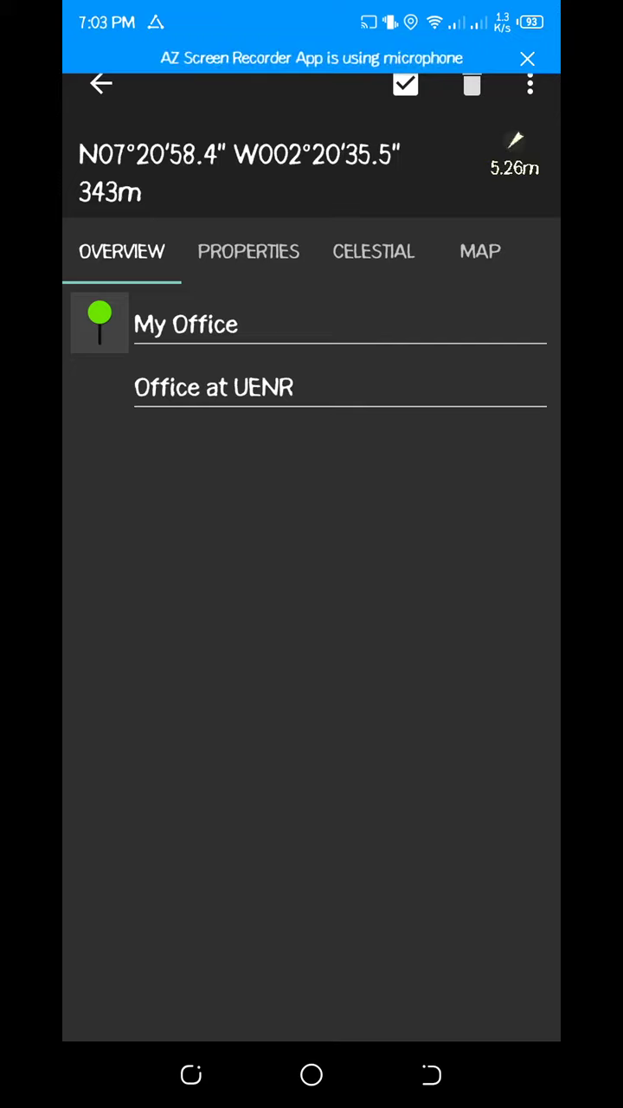
- Review the My Office waypoint's properties (accuracy, altitude, timestamp) and return to the tools grid
click(249, 251)
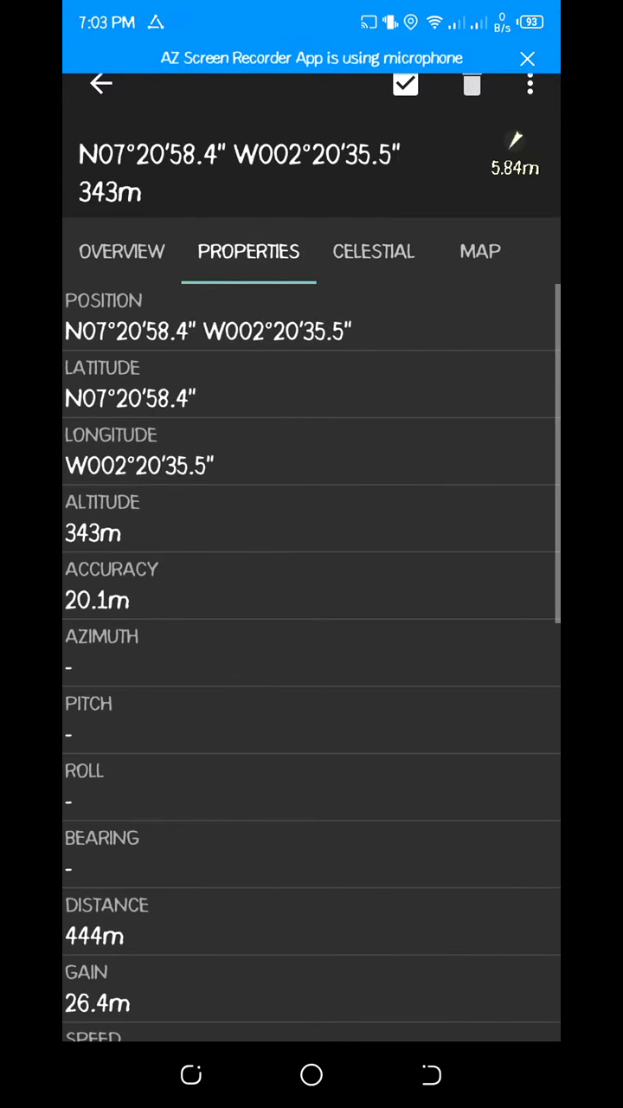
scroll(down, 3)
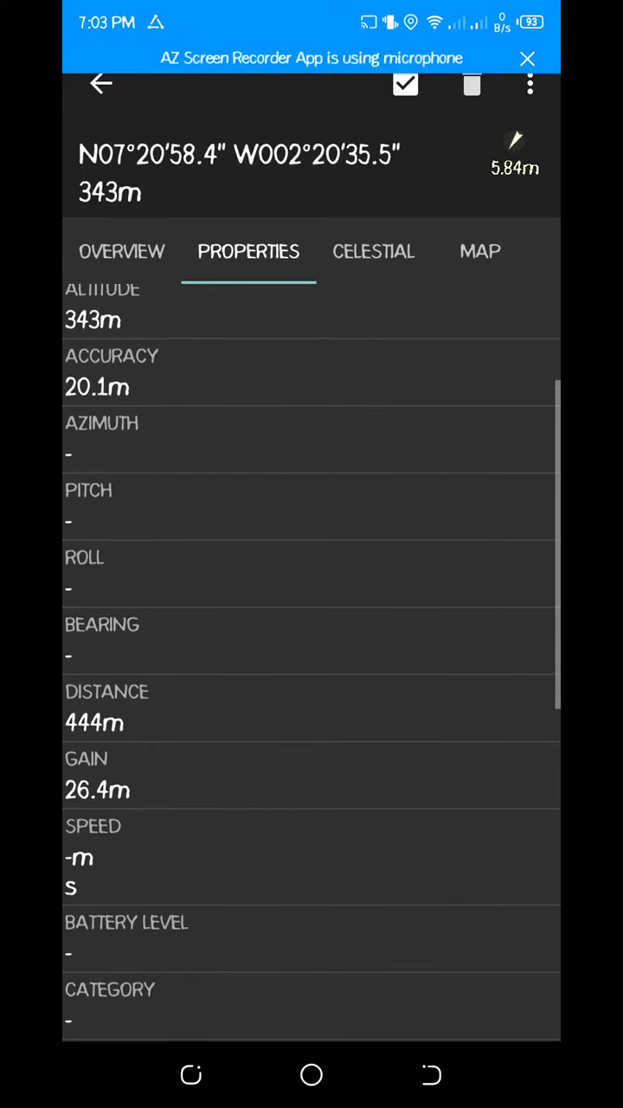
scroll(down, 3)
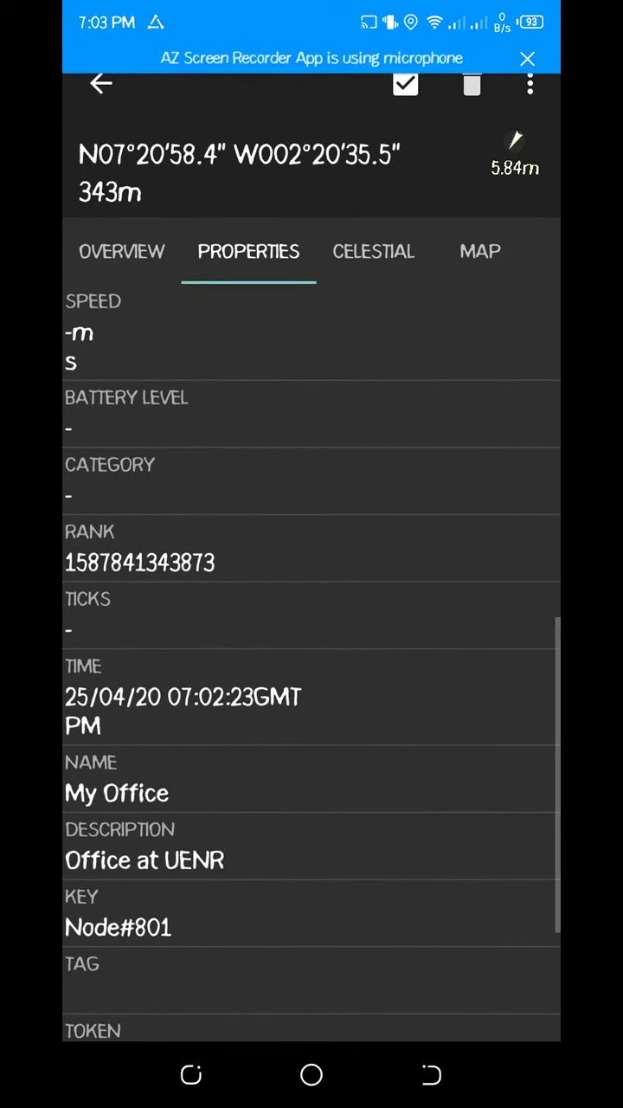
scroll(up, 3)
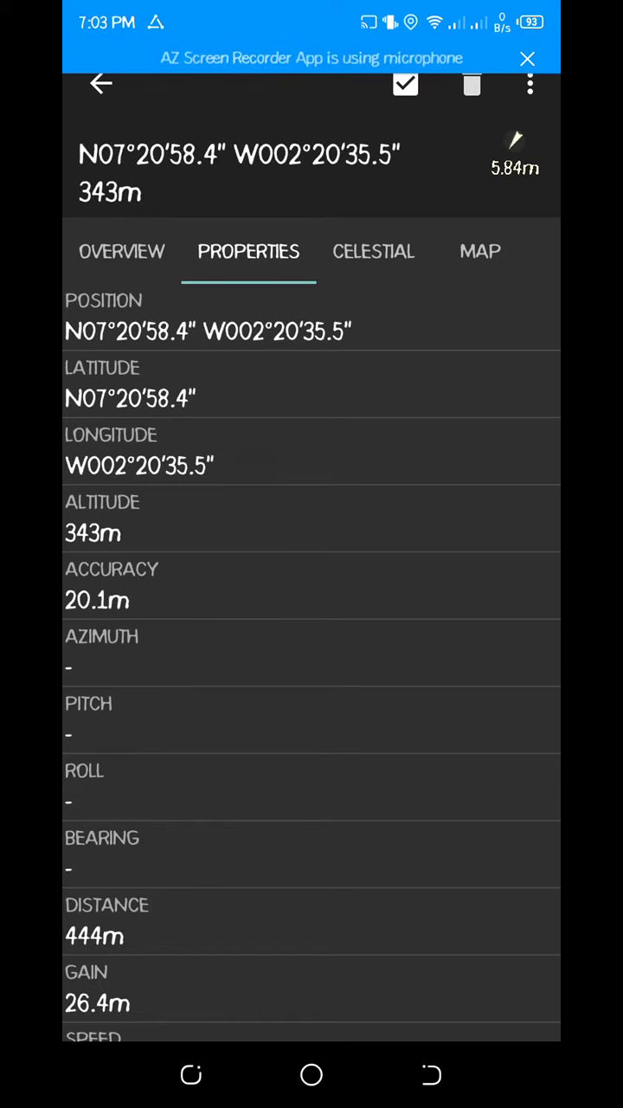
click(480, 251)
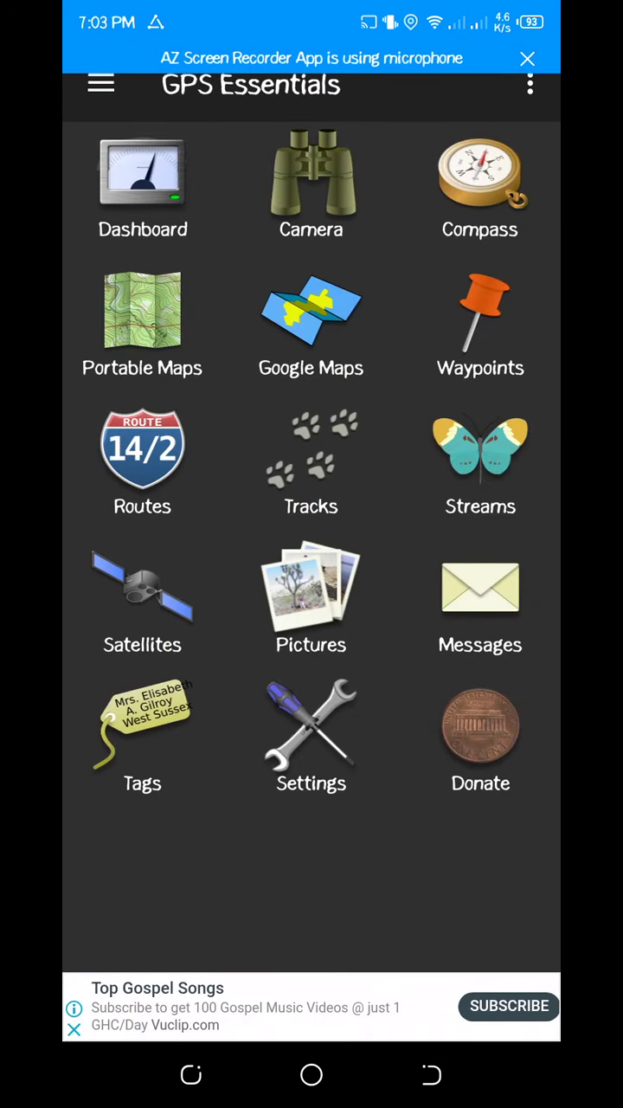
click(142, 589)
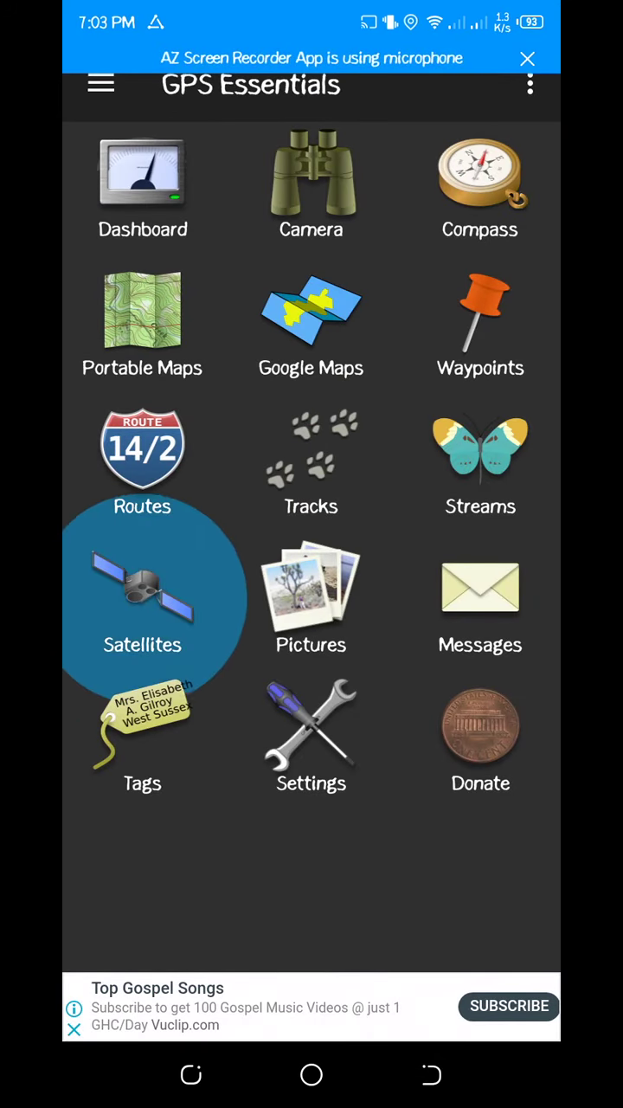
click(142, 589)
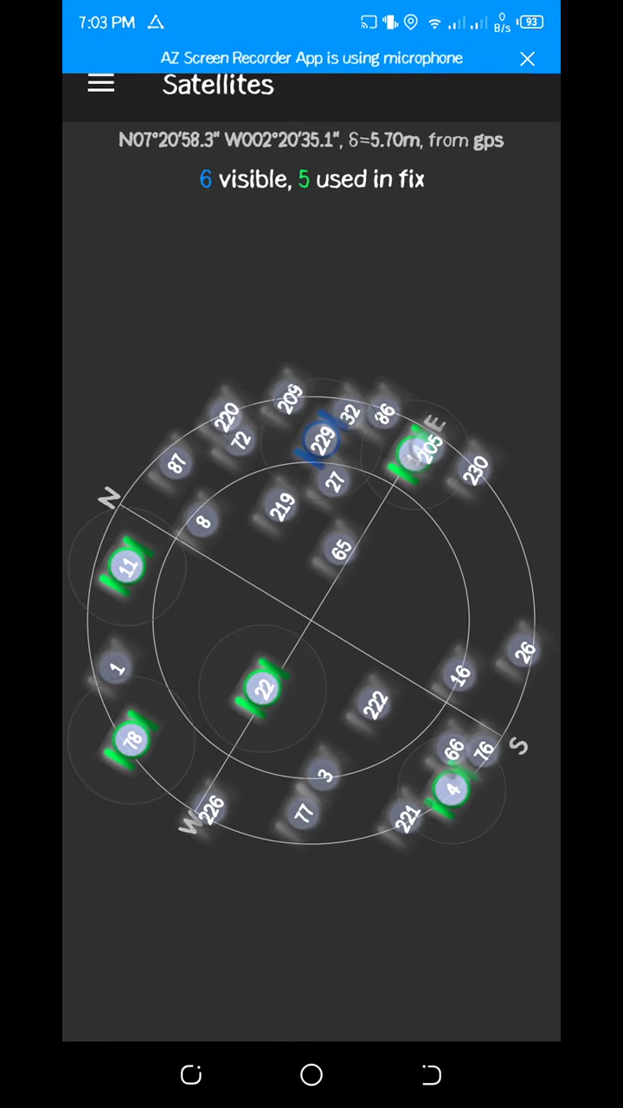
click(101, 83)
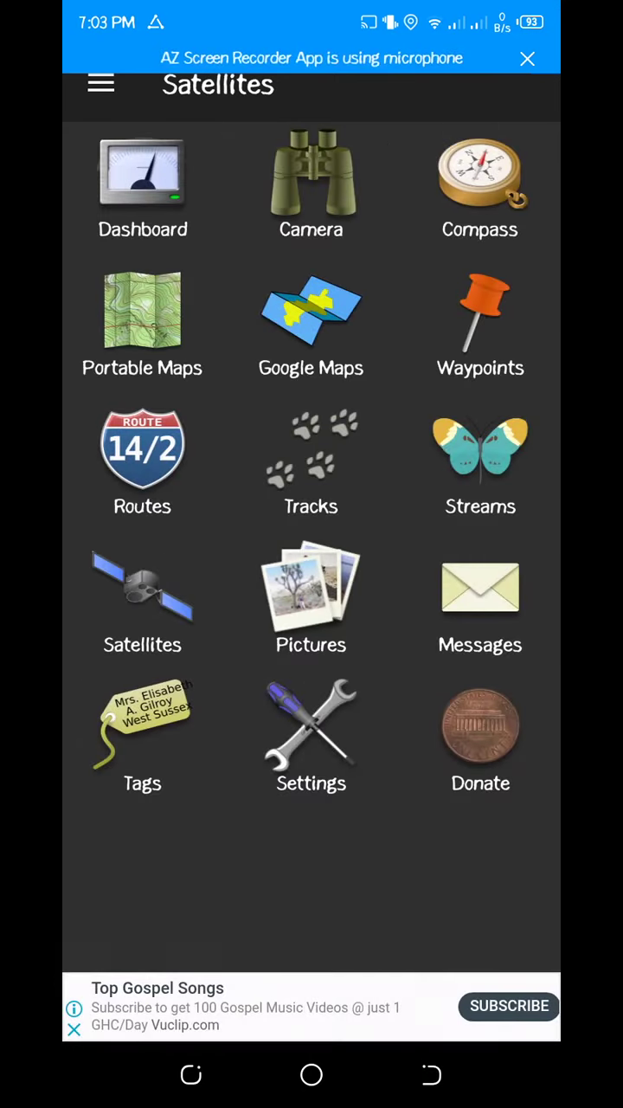